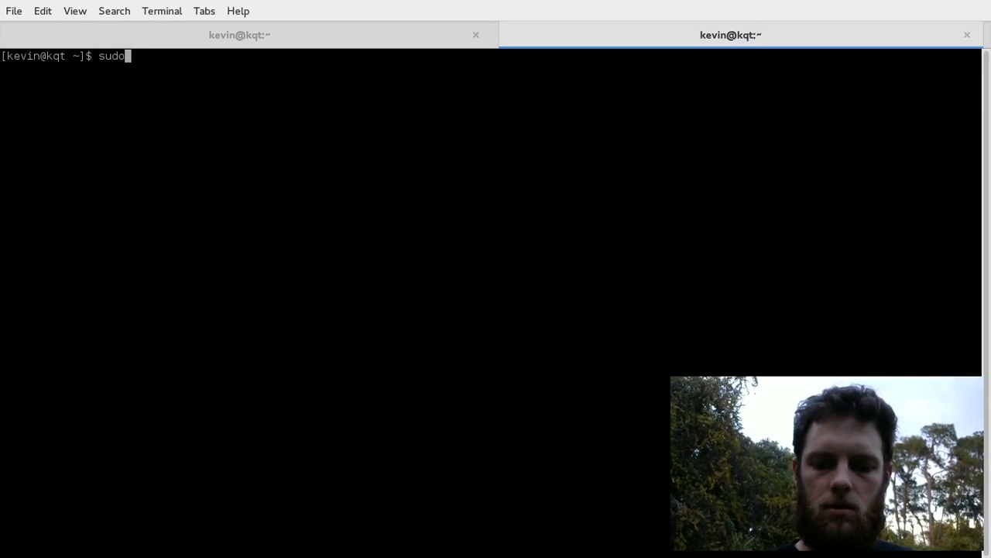
Step: Enter 'sudo chown kevin.kevin /dev/' to take ownership of the USB serial device
{"action": "type", "text": "ke"}
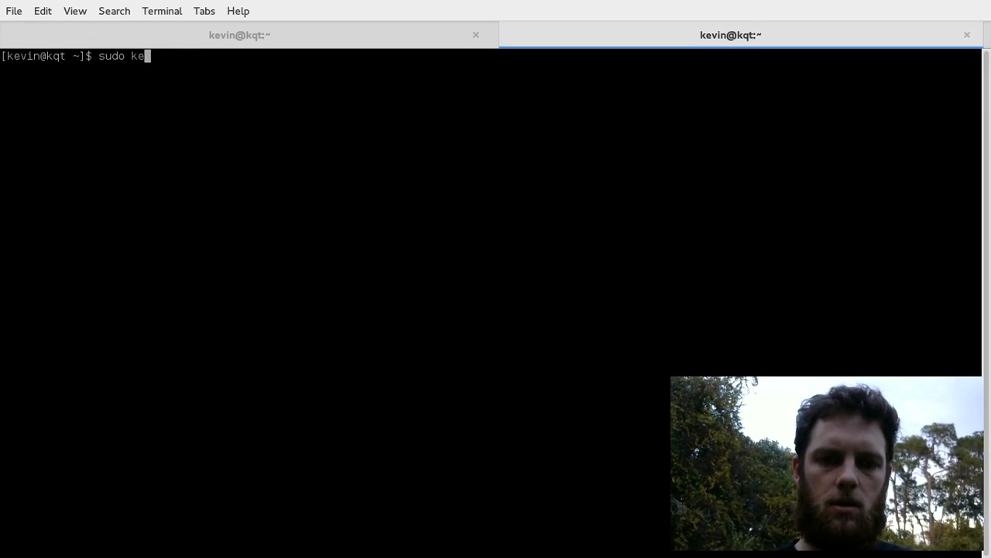
{"action": "type", "text": "hown"}
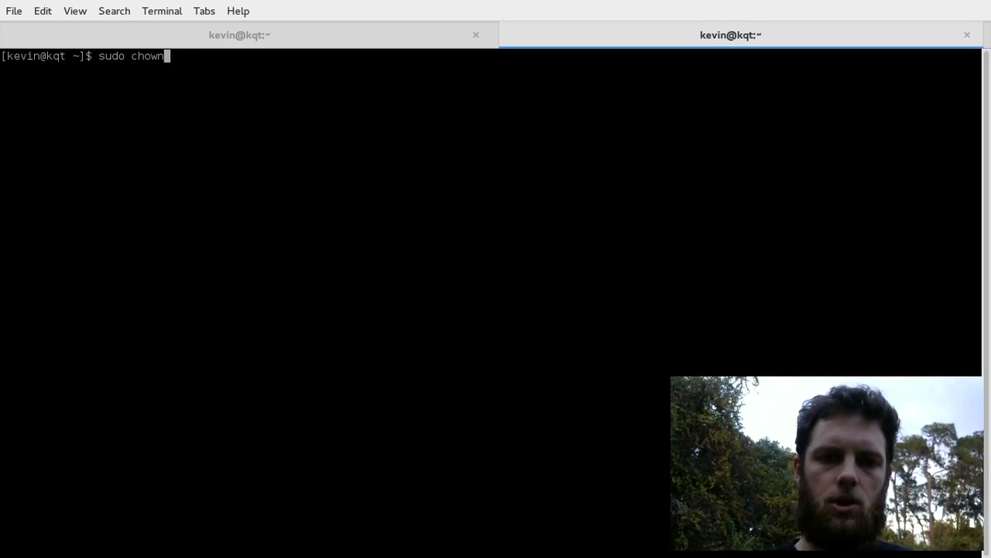
{"action": "type", "text": "kevin.kevin /dev/"}
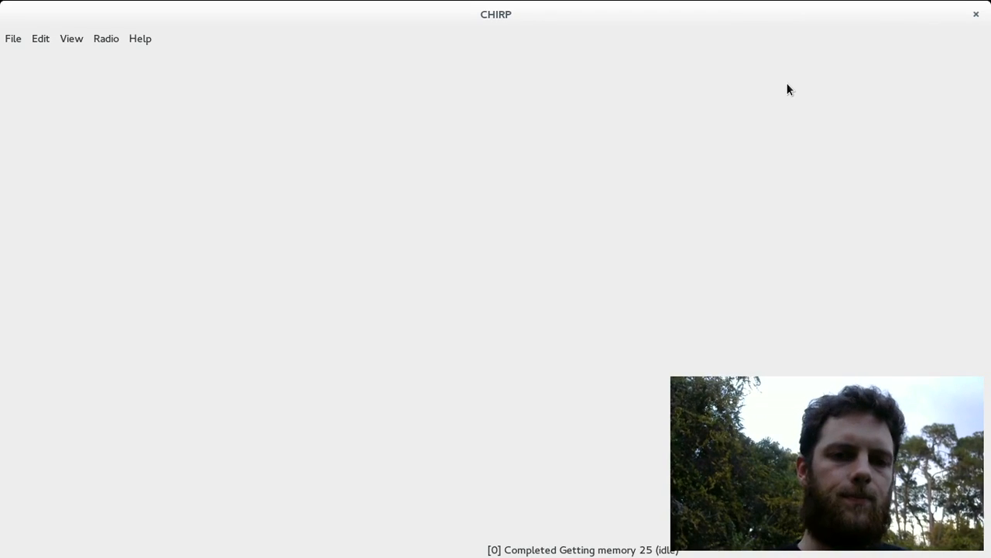
{"action": "mouse_move", "coordinate": [162, 30]}
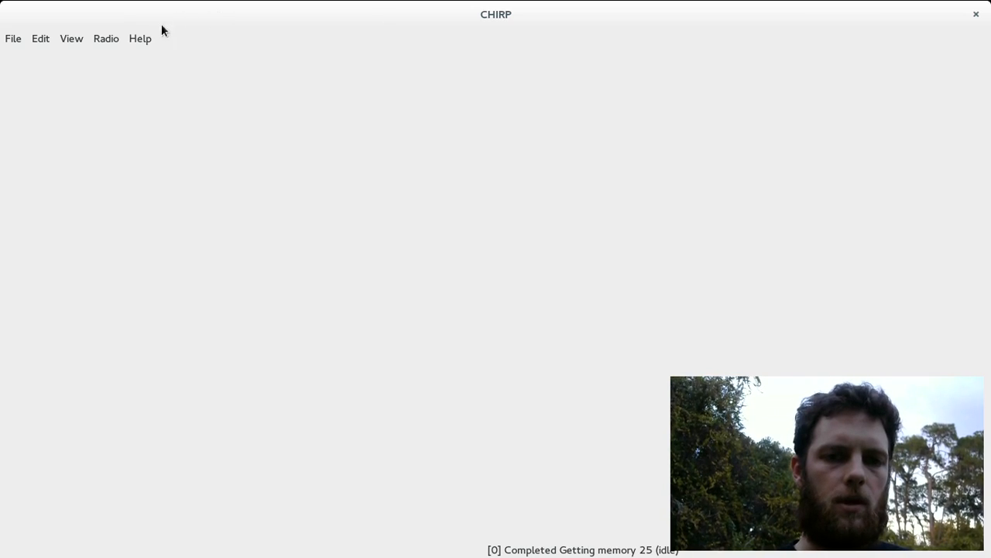
Step: Download the Baofeng UV-5R image over /dev/ttyUSB0, accepting the experimental driver warning
{"action": "left_click", "coordinate": [106, 38]}
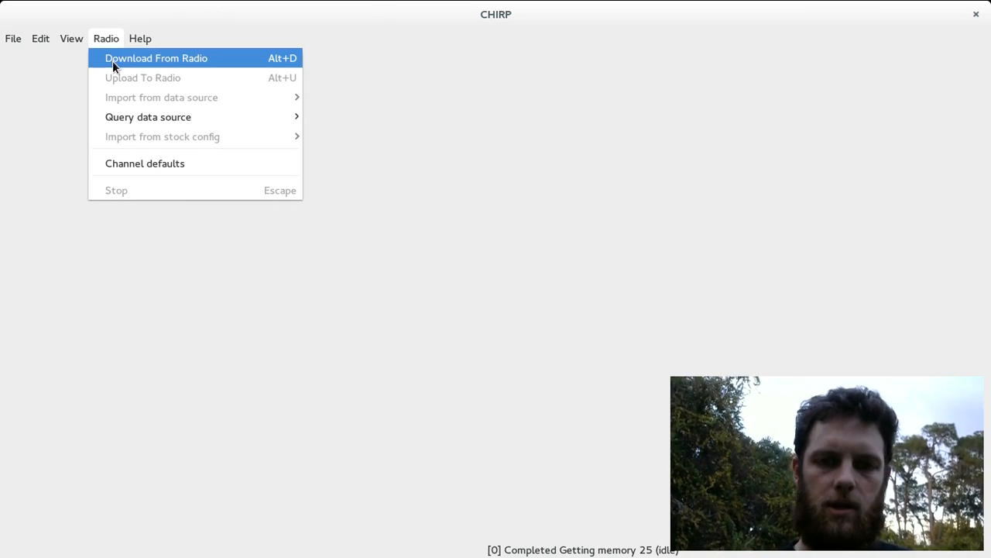
{"action": "left_click", "coordinate": [155, 58]}
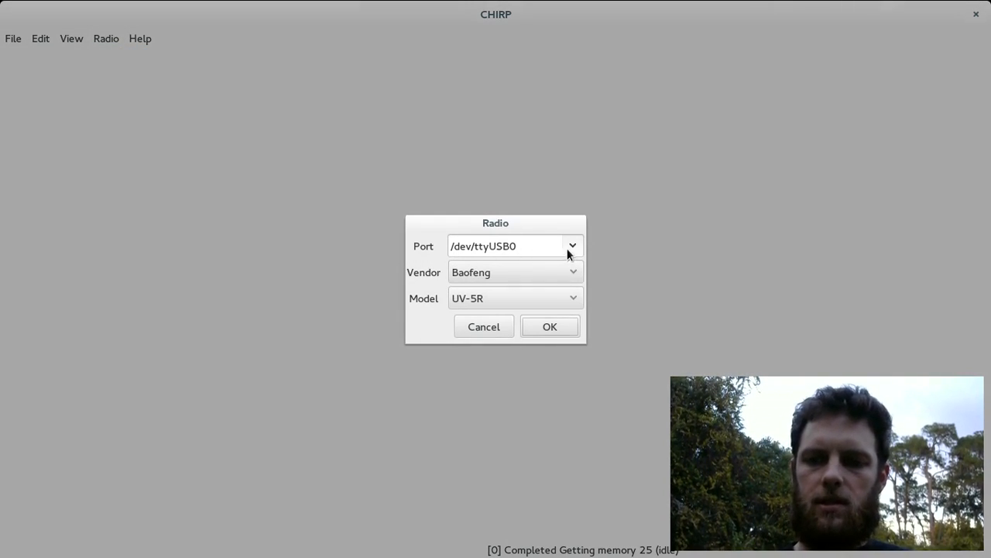
{"action": "left_click", "coordinate": [572, 245]}
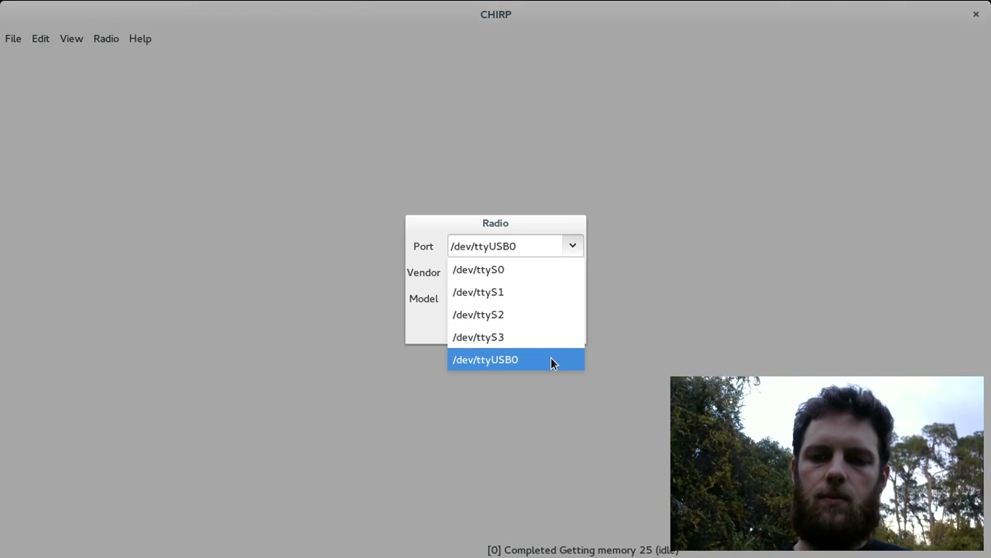
{"action": "left_click", "coordinate": [486, 359]}
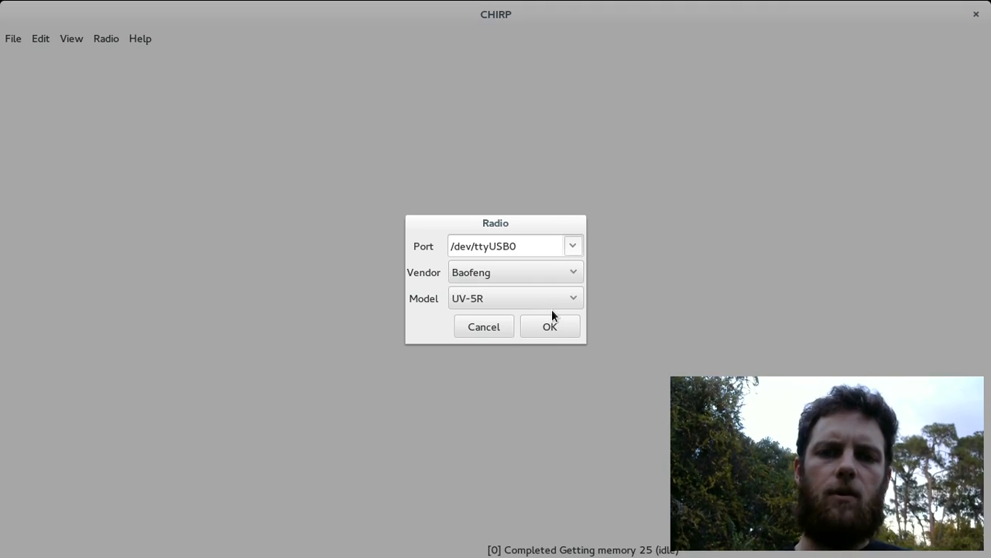
{"action": "left_click", "coordinate": [550, 326]}
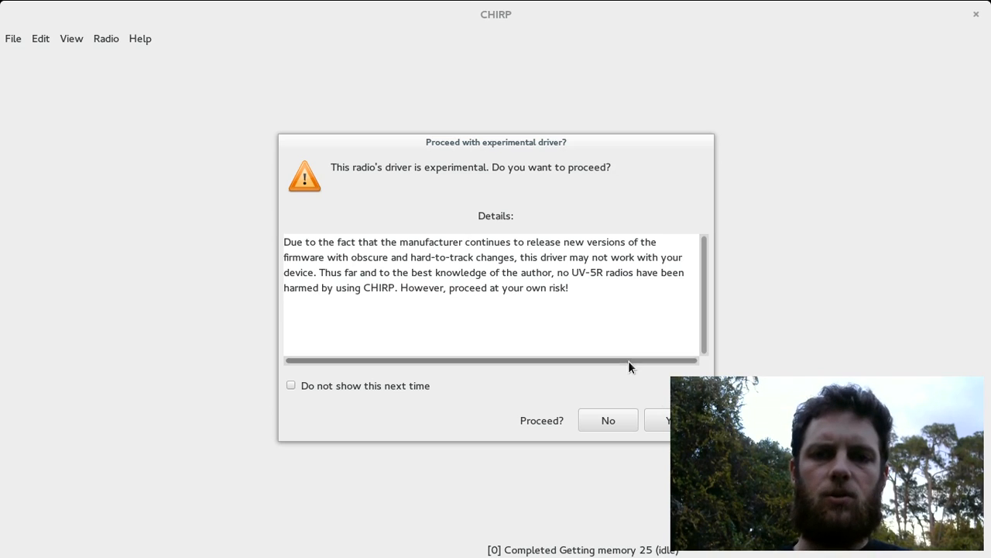
{"action": "left_click", "coordinate": [668, 420]}
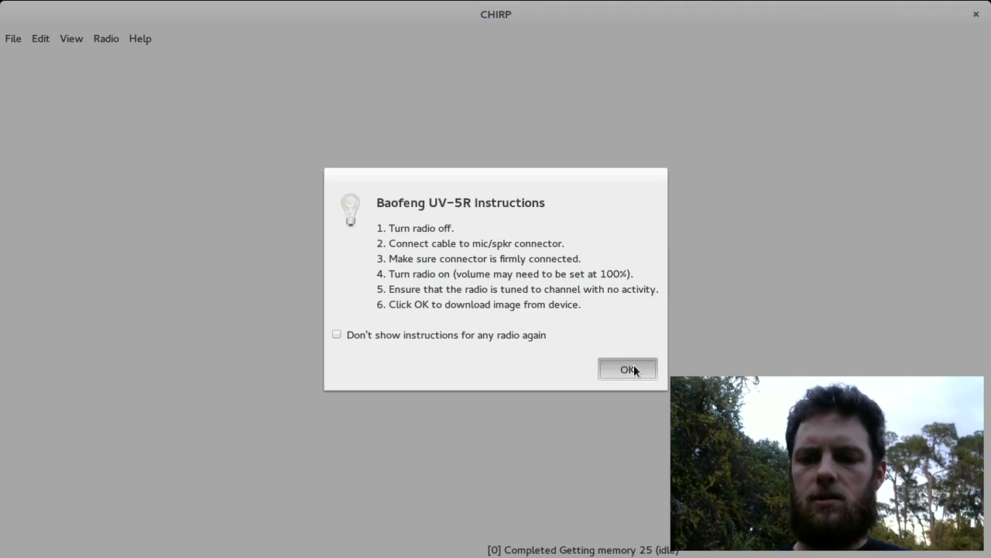
{"action": "left_click", "coordinate": [627, 369]}
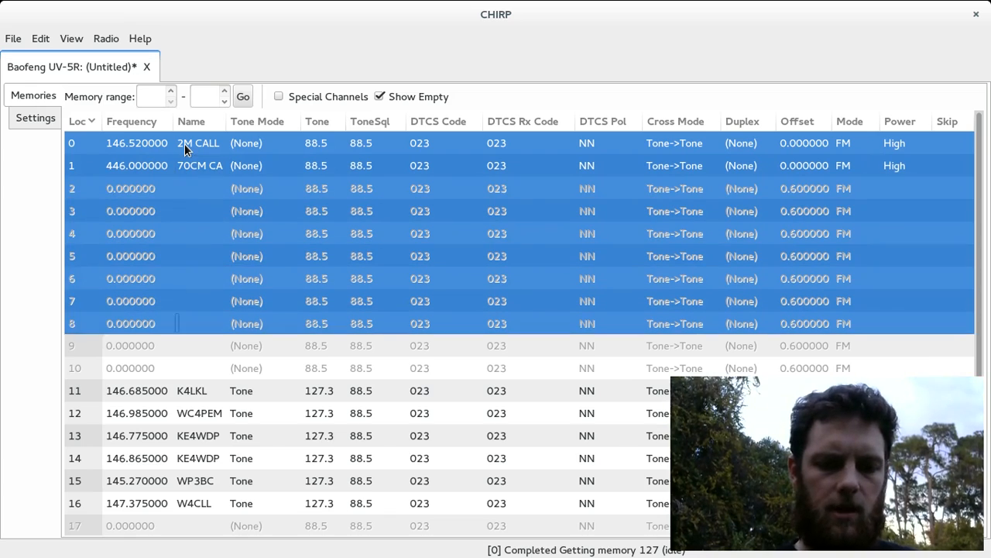
Step: Scroll through the UV-5R channel list while wiping every memory row
{"action": "scroll", "scroll_direction": "down", "scroll_amount": 3}
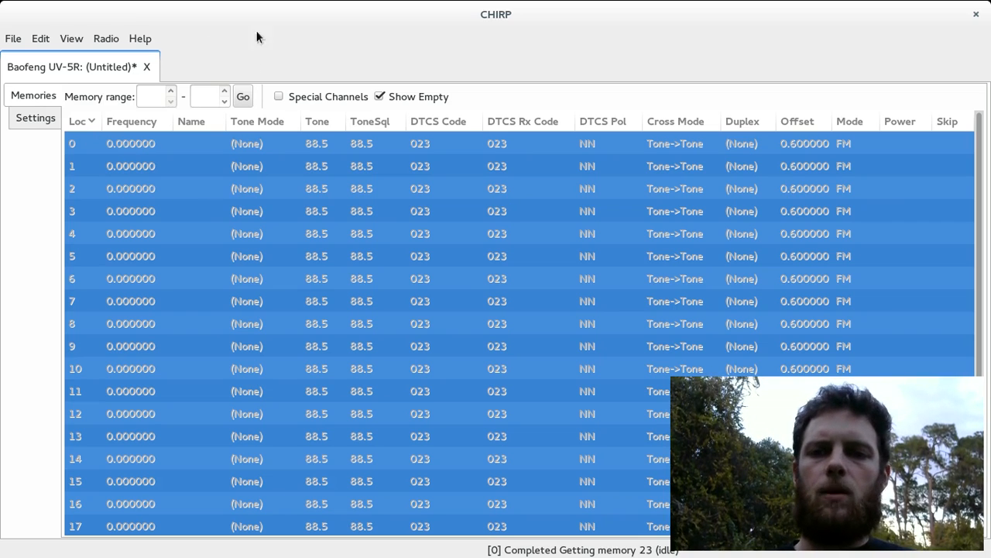
Step: Query RepeaterBook for Florida, Polk County repeaters on the 70 centimeter band
{"action": "left_click", "coordinate": [105, 38]}
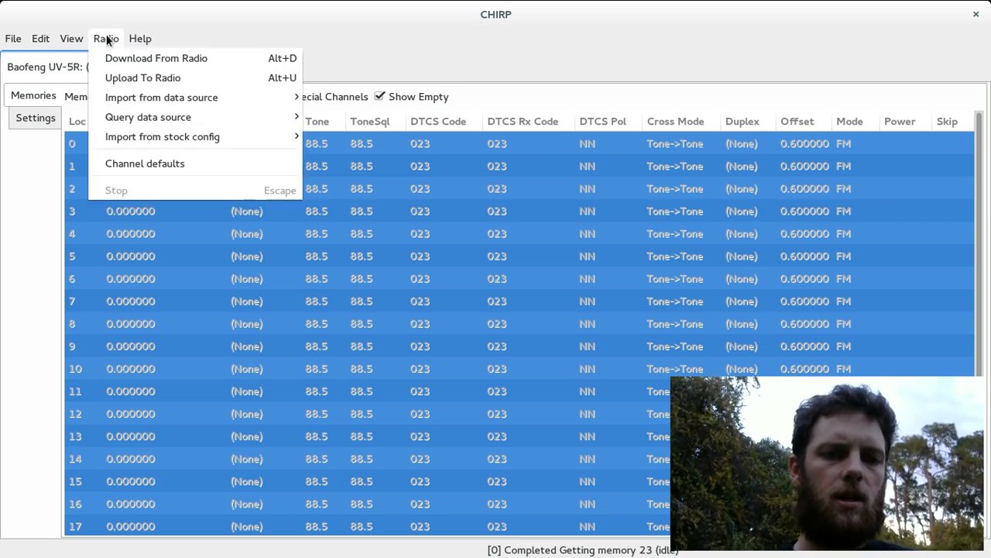
{"action": "mouse_move", "coordinate": [148, 117]}
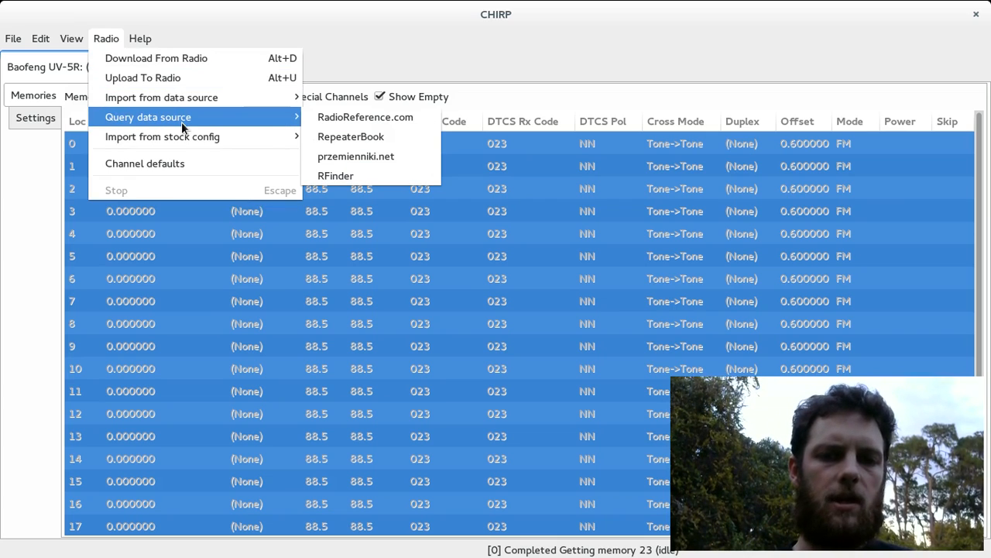
{"action": "mouse_move", "coordinate": [351, 137]}
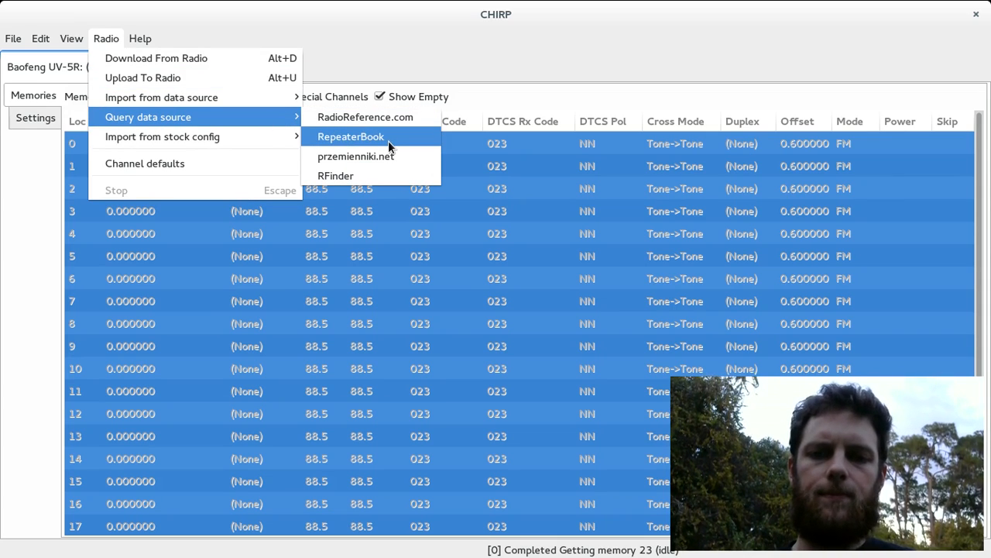
{"action": "left_click", "coordinate": [350, 136]}
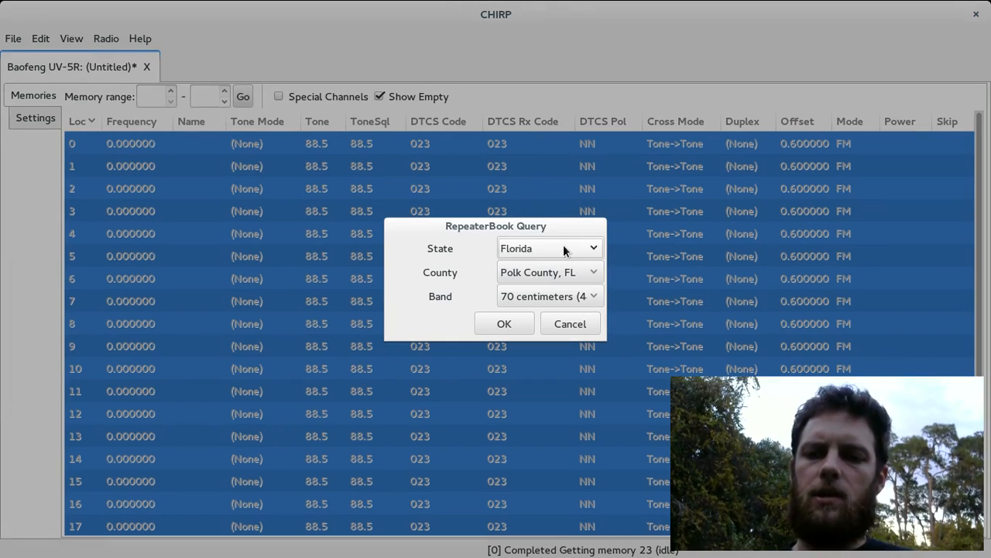
{"action": "mouse_move", "coordinate": [595, 262]}
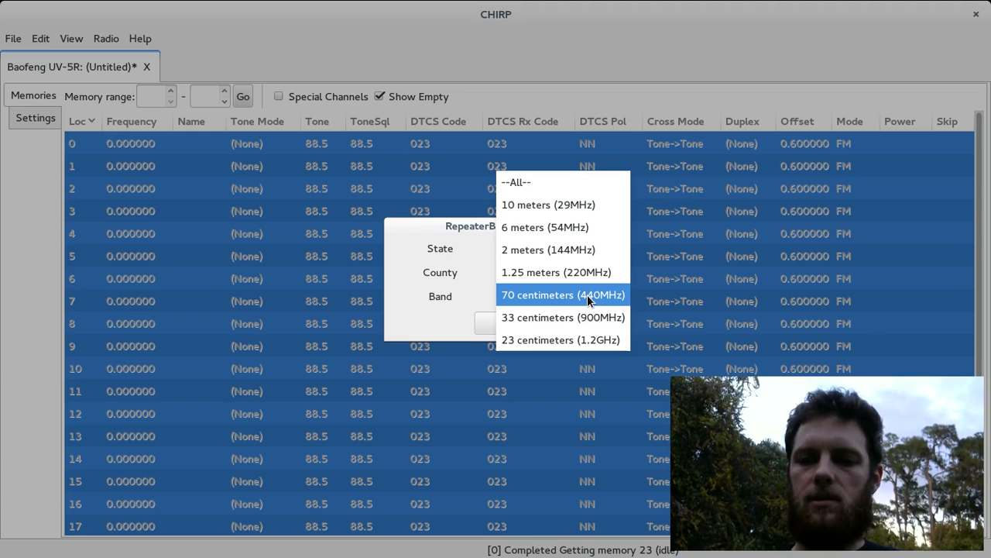
{"action": "left_click", "coordinate": [563, 294]}
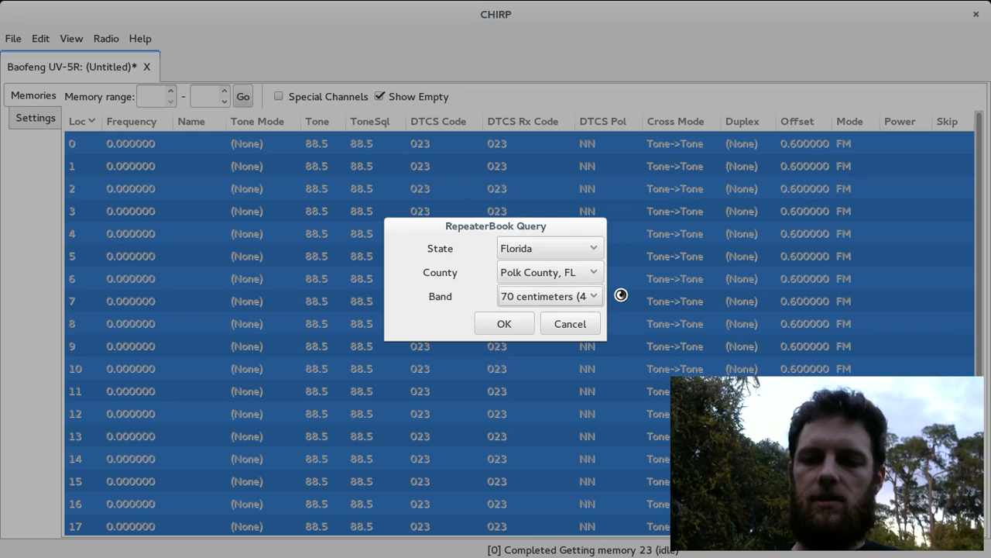
{"action": "left_click", "coordinate": [505, 323]}
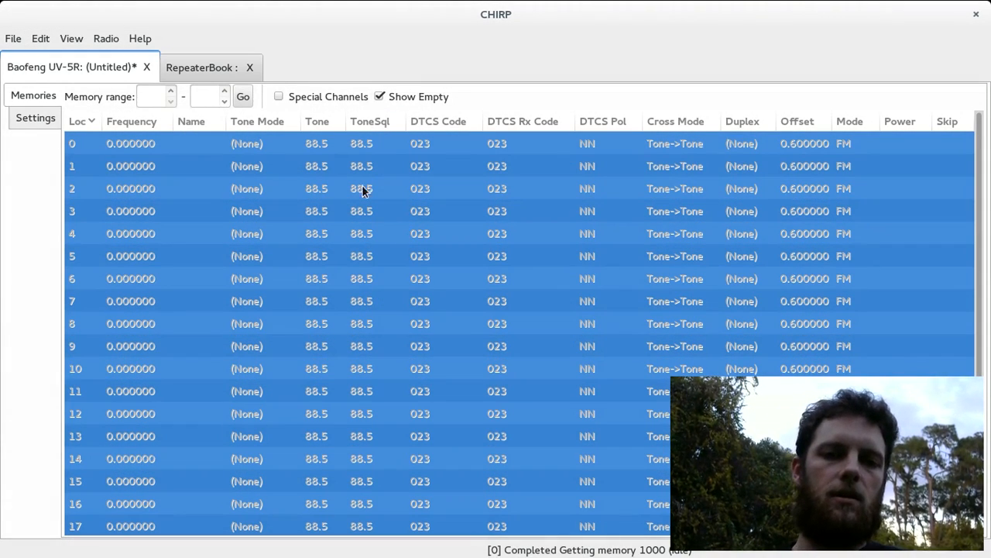
Step: Copy the 13 RepeaterBook repeaters and paste them into the UV-5R from memory 11
{"action": "left_click", "coordinate": [202, 67]}
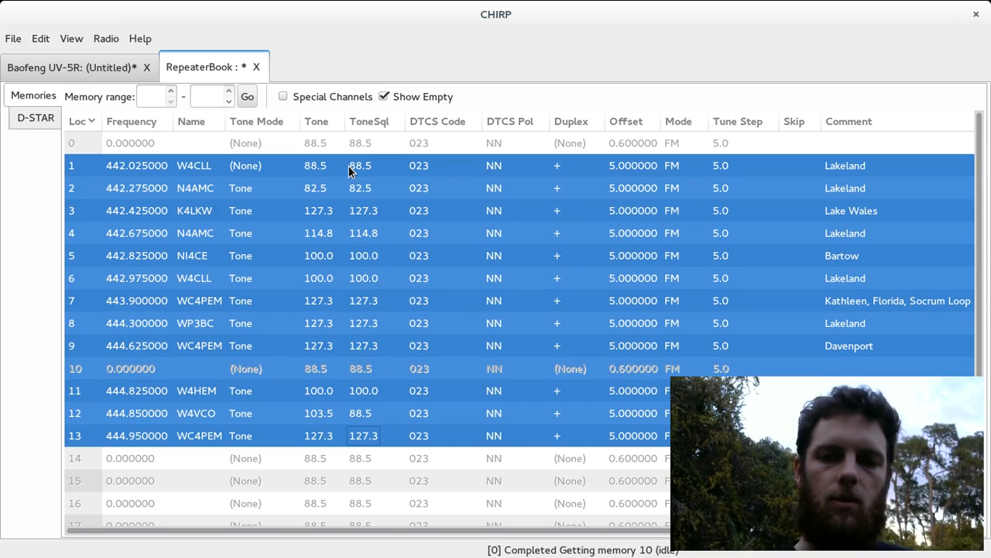
{"action": "right_click", "coordinate": [348, 164]}
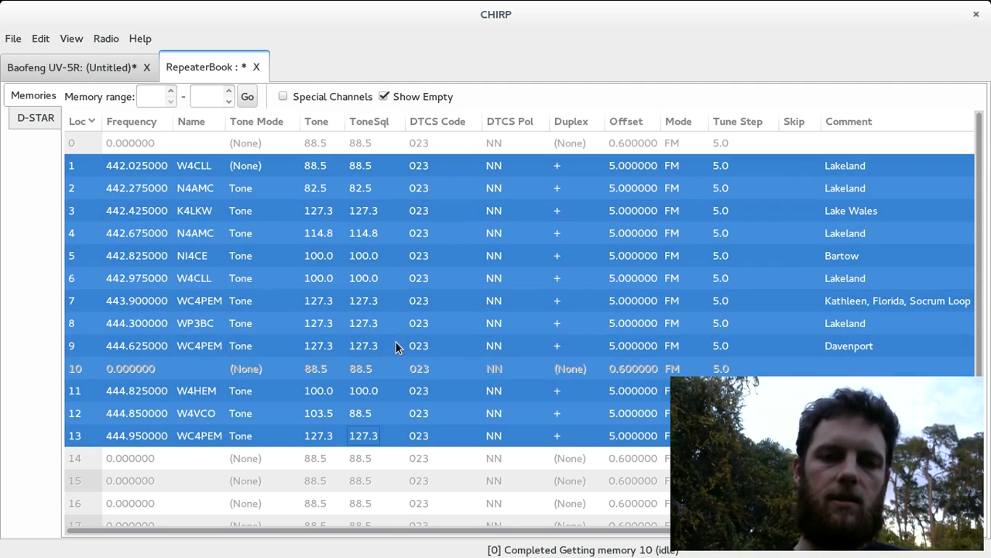
{"action": "left_click", "coordinate": [73, 67]}
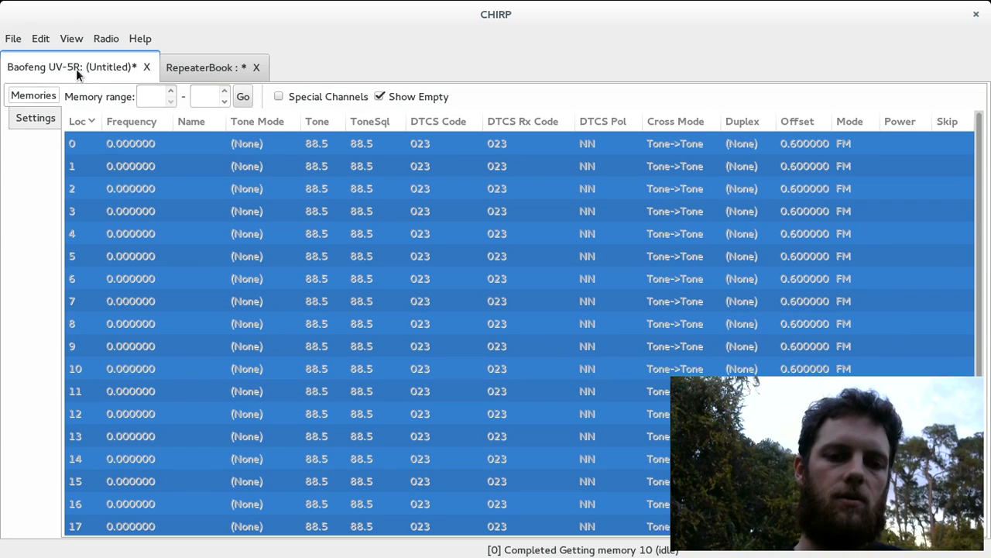
{"action": "mouse_move", "coordinate": [156, 395]}
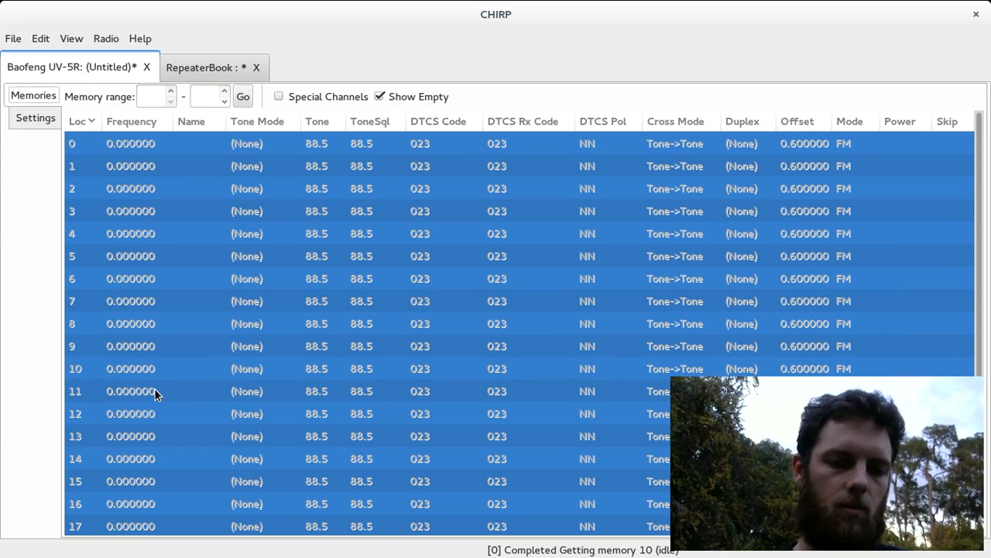
{"action": "left_click", "coordinate": [155, 391]}
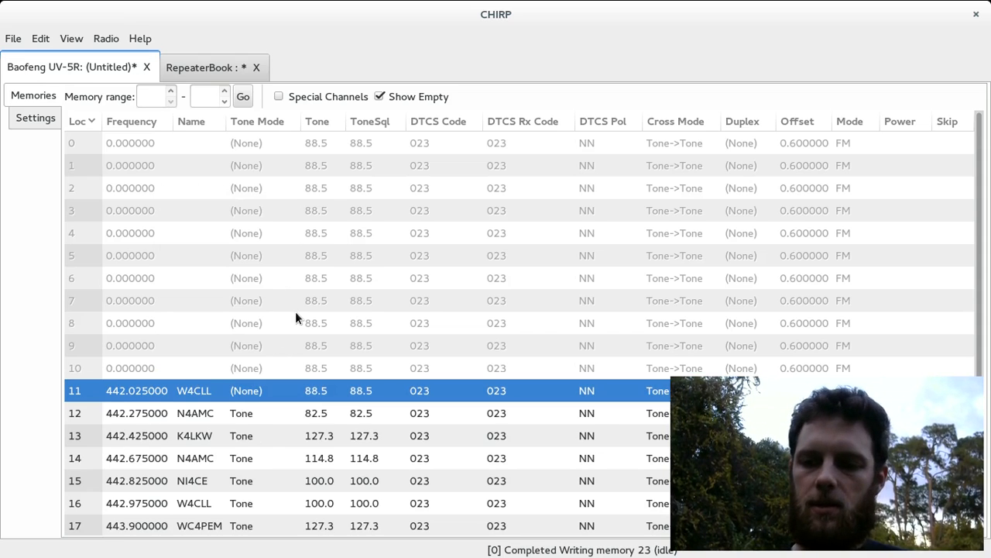
{"action": "scroll", "scroll_direction": "down", "scroll_amount": 3}
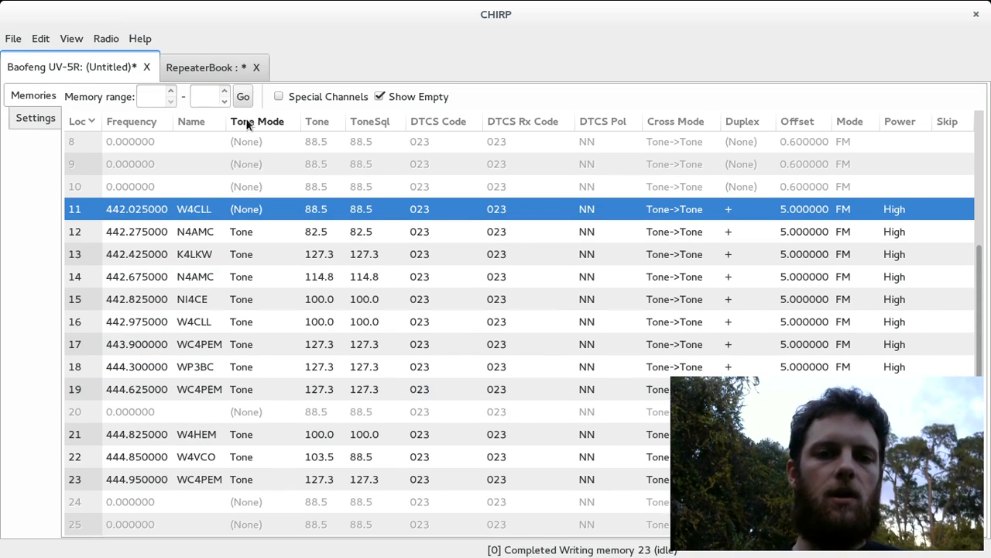
Step: Query RepeaterBook for Florida, Polk County repeaters on the 2 meter band
{"action": "left_click", "coordinate": [106, 38]}
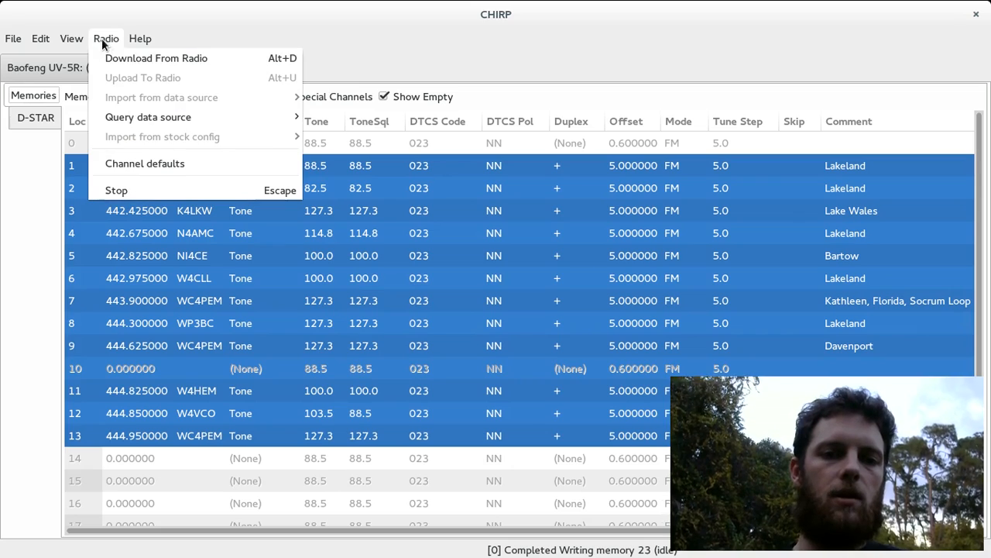
{"action": "mouse_move", "coordinate": [148, 117]}
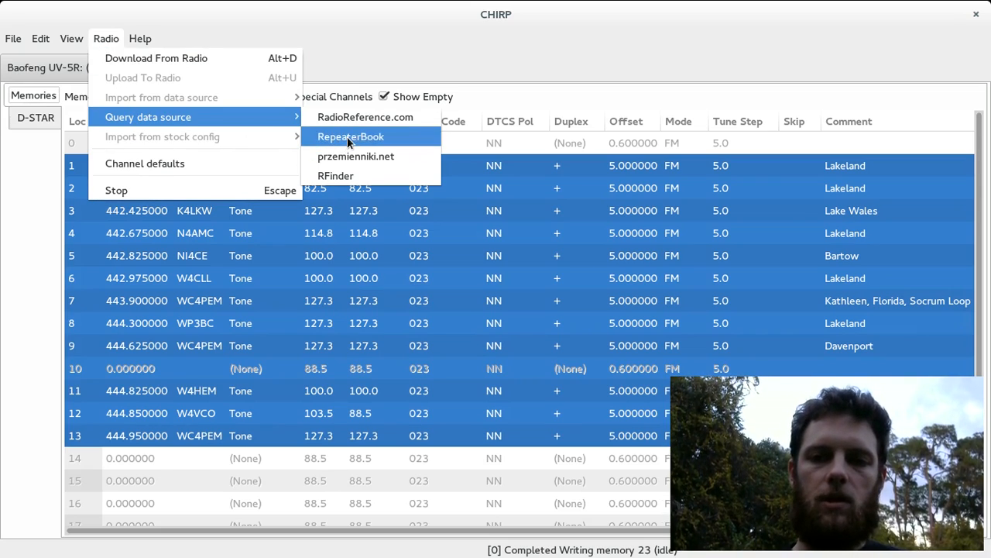
{"action": "left_click", "coordinate": [350, 136]}
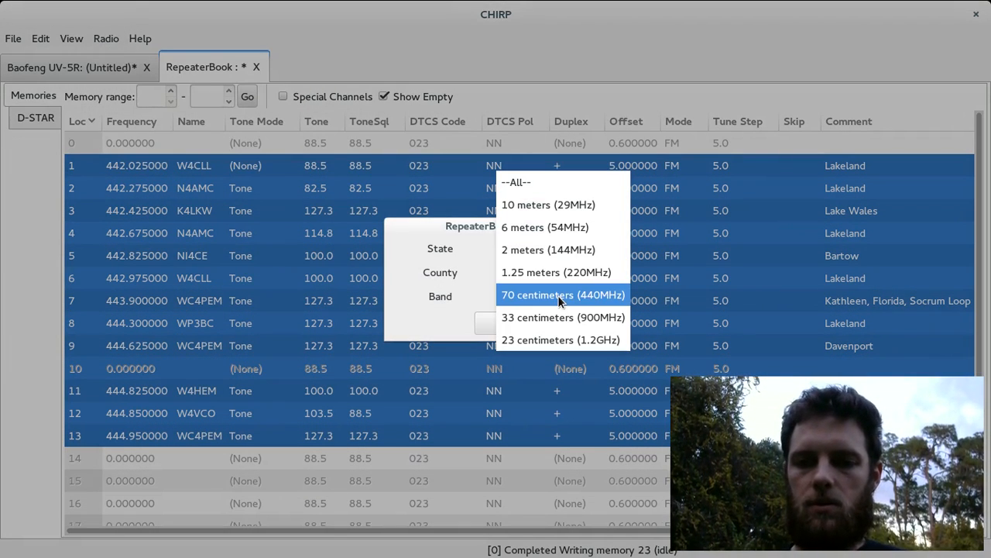
{"action": "left_click", "coordinate": [548, 250]}
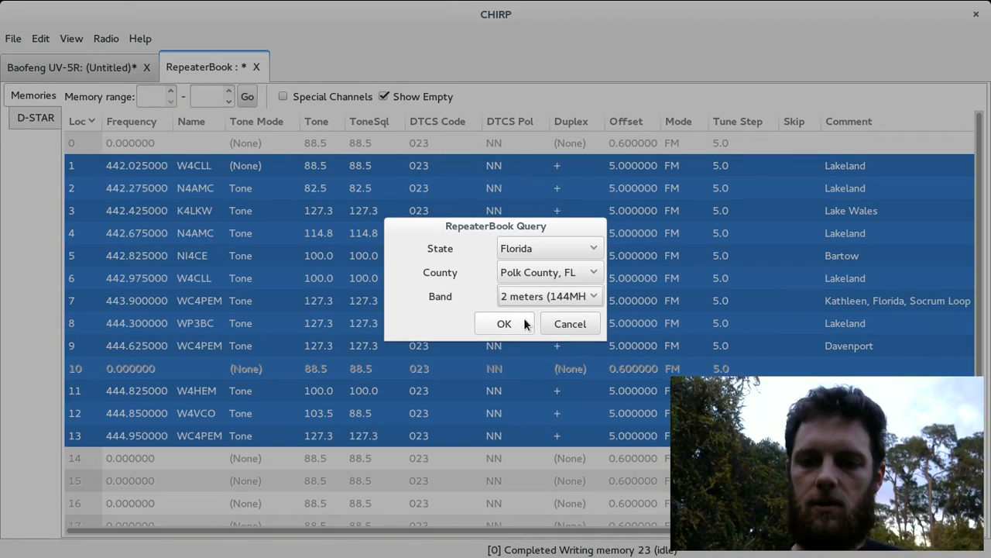
{"action": "left_click", "coordinate": [503, 323]}
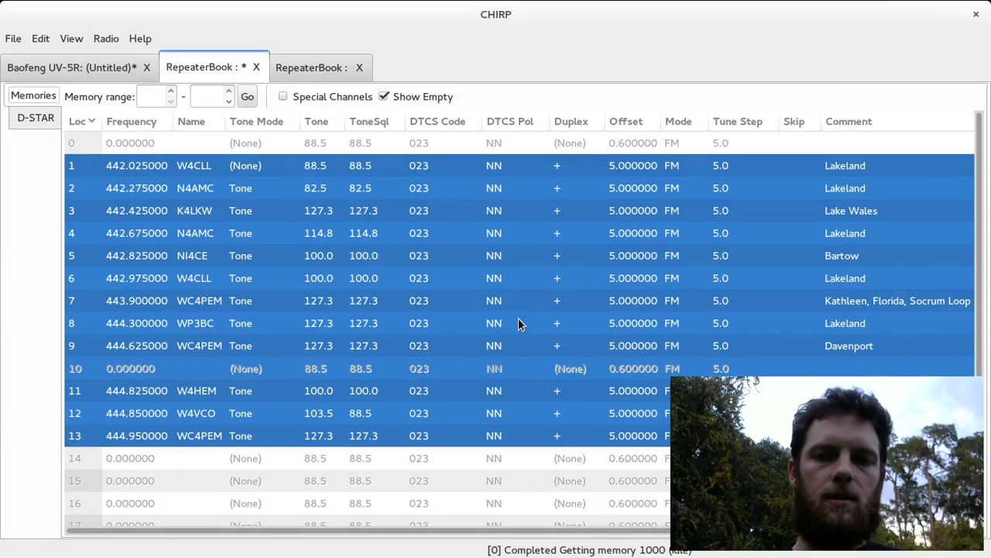
Step: Select all nine 2-meter repeater results and copy them
{"action": "left_click", "coordinate": [310, 66]}
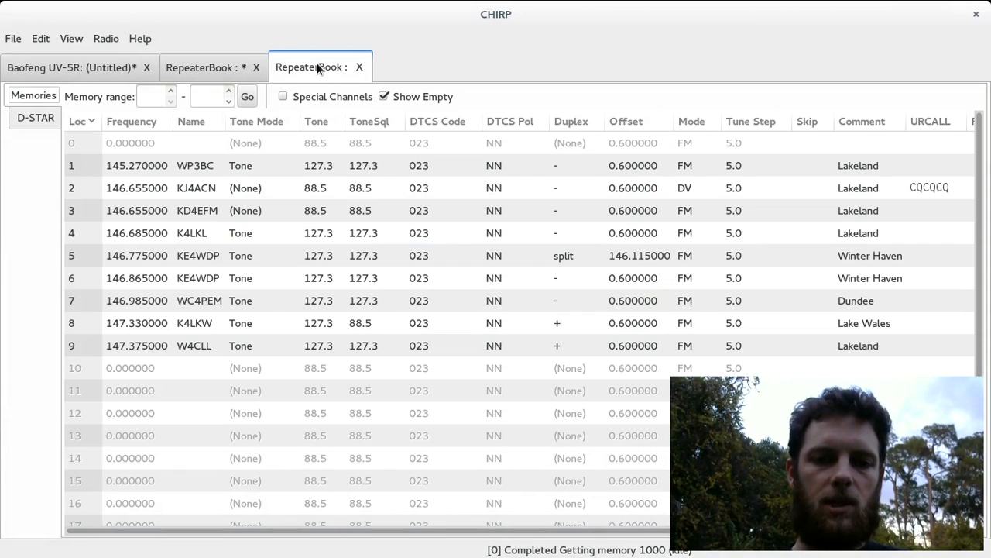
{"action": "left_click", "coordinate": [196, 165]}
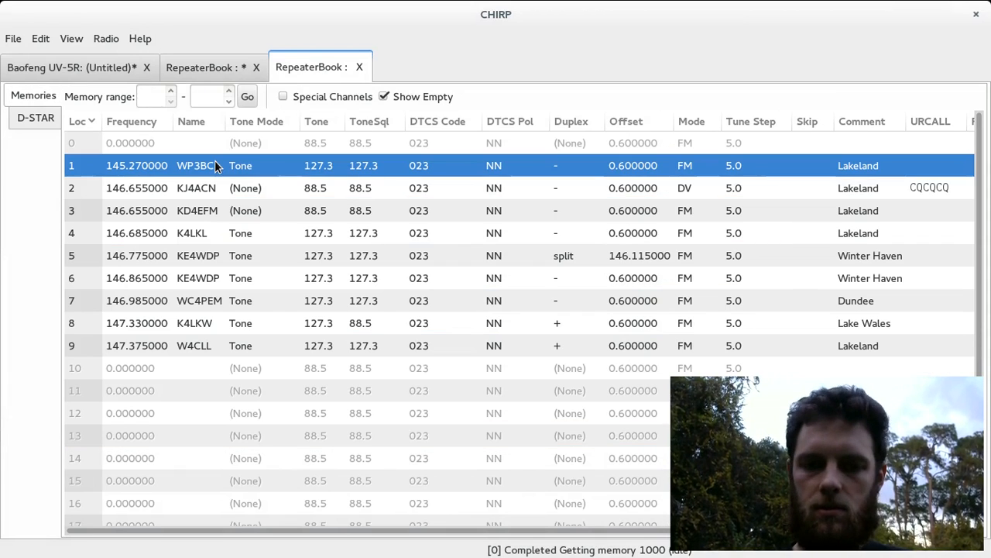
{"action": "left_click", "coordinate": [194, 345]}
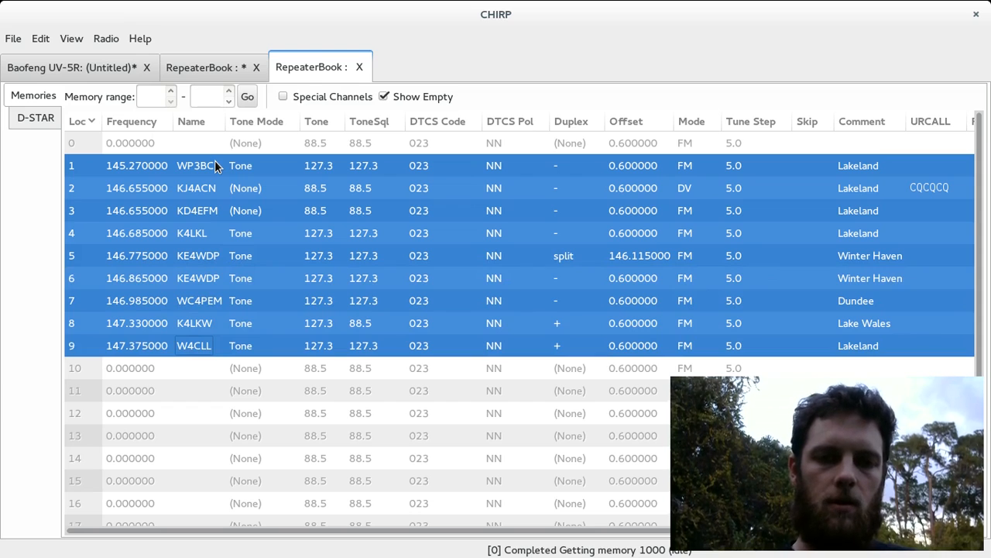
{"action": "right_click", "coordinate": [216, 165]}
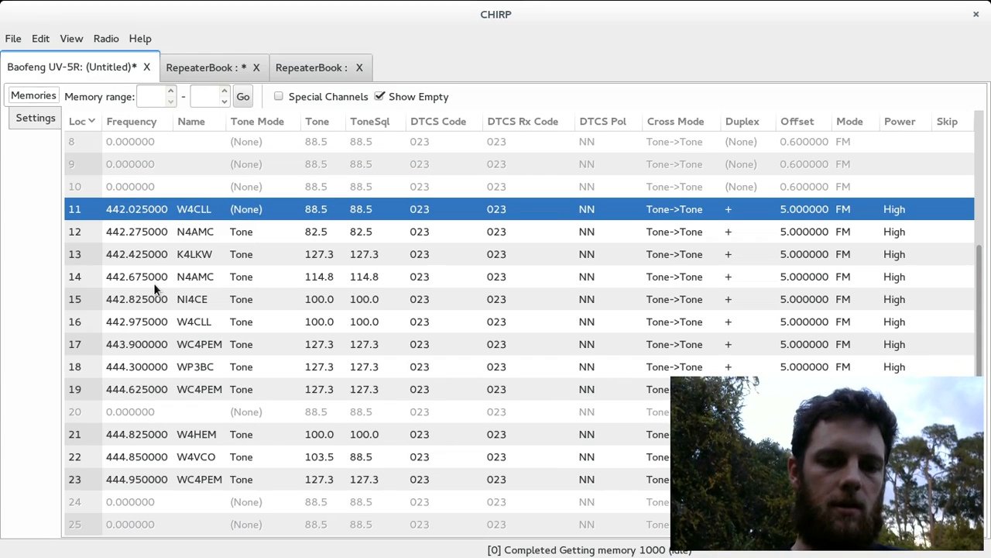
Step: Show memories 0–127 and paste the 2-meter repeaters at channel 30, skipping the DV repeater
{"action": "scroll", "scroll_direction": "up", "scroll_amount": 3}
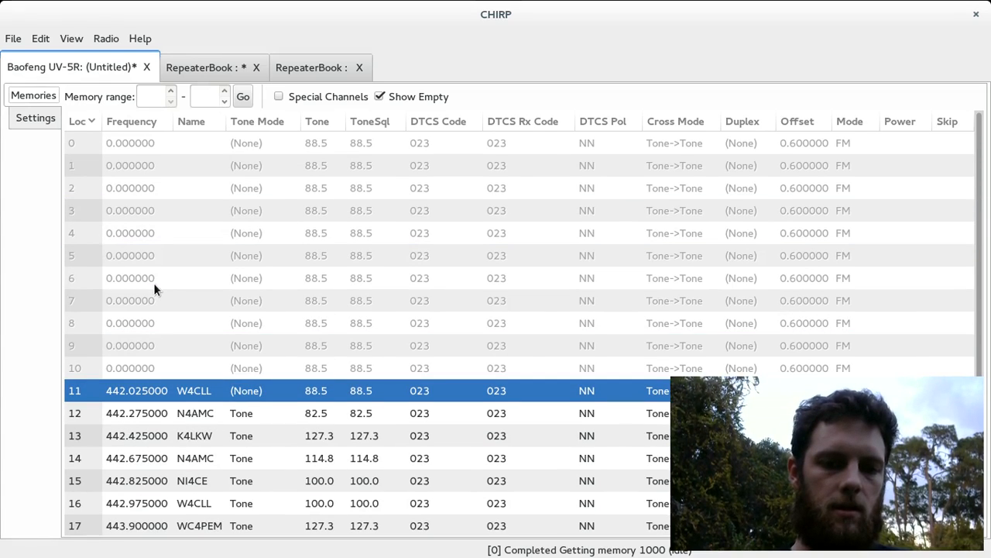
{"action": "scroll", "scroll_direction": "down", "scroll_amount": 3}
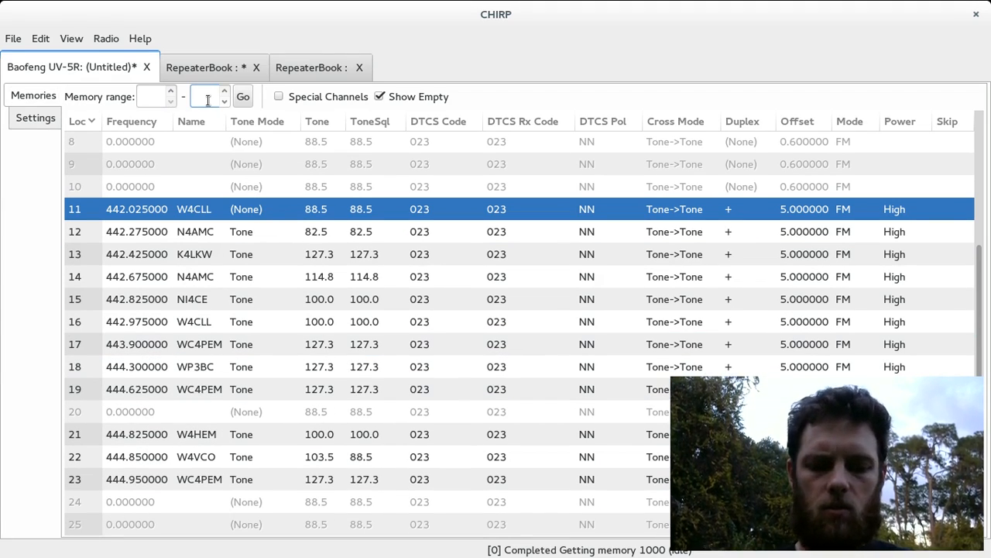
{"action": "type", "text": "127"}
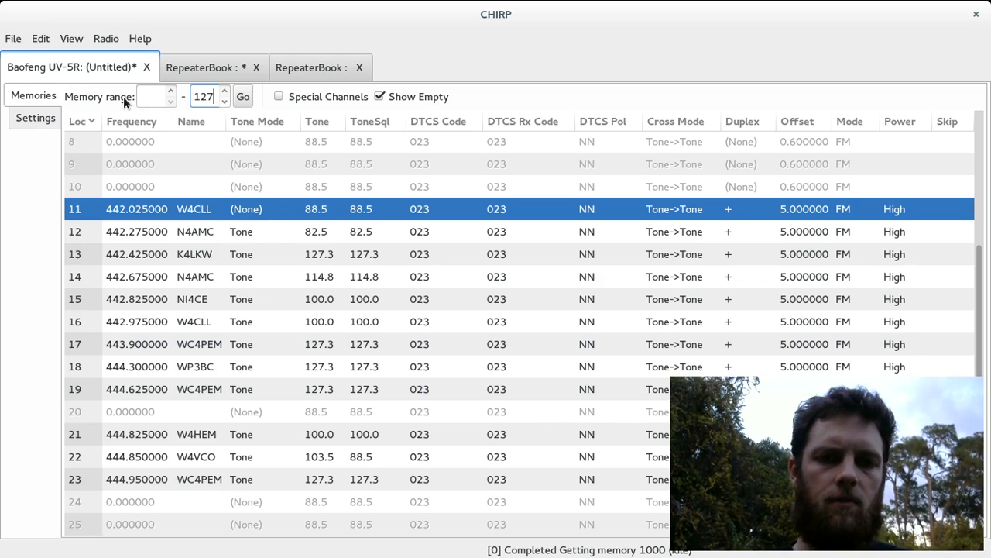
{"action": "type", "text": "0"}
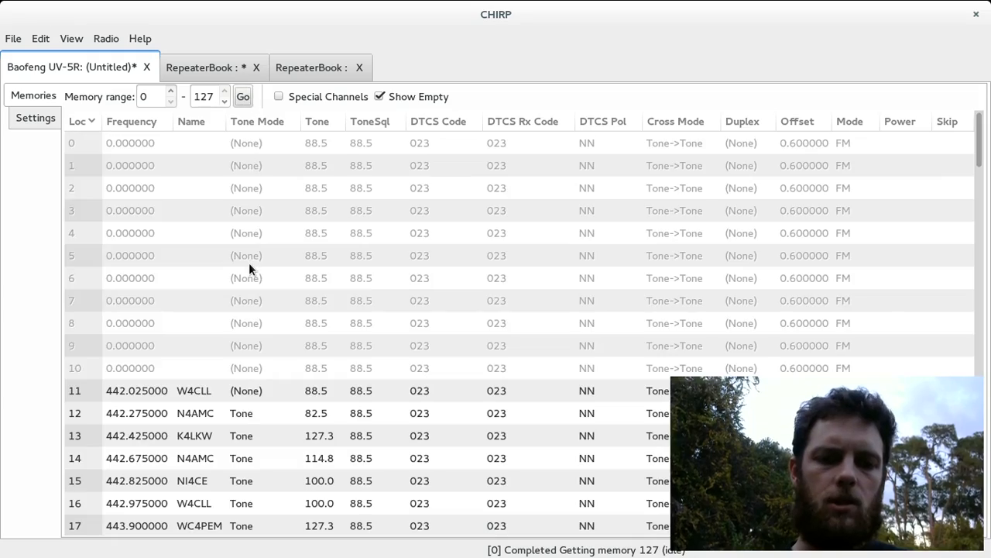
{"action": "scroll", "scroll_direction": "down", "scroll_amount": 3}
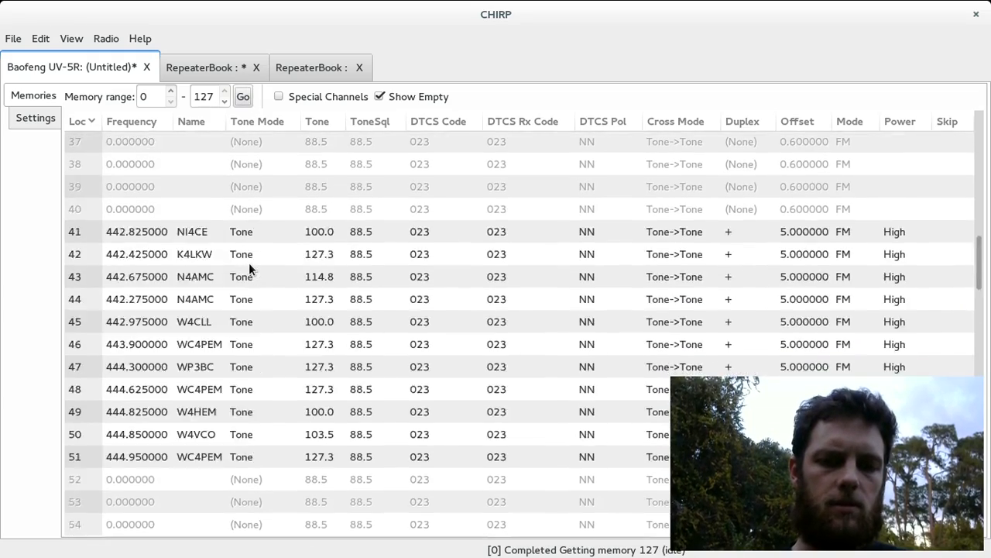
{"action": "scroll", "scroll_direction": "up", "scroll_amount": 3}
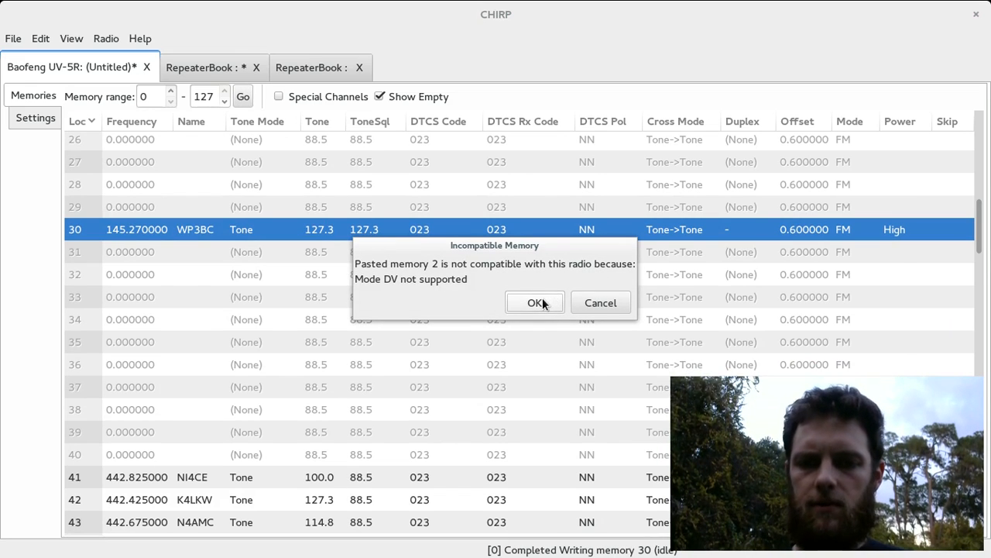
{"action": "left_click", "coordinate": [534, 303]}
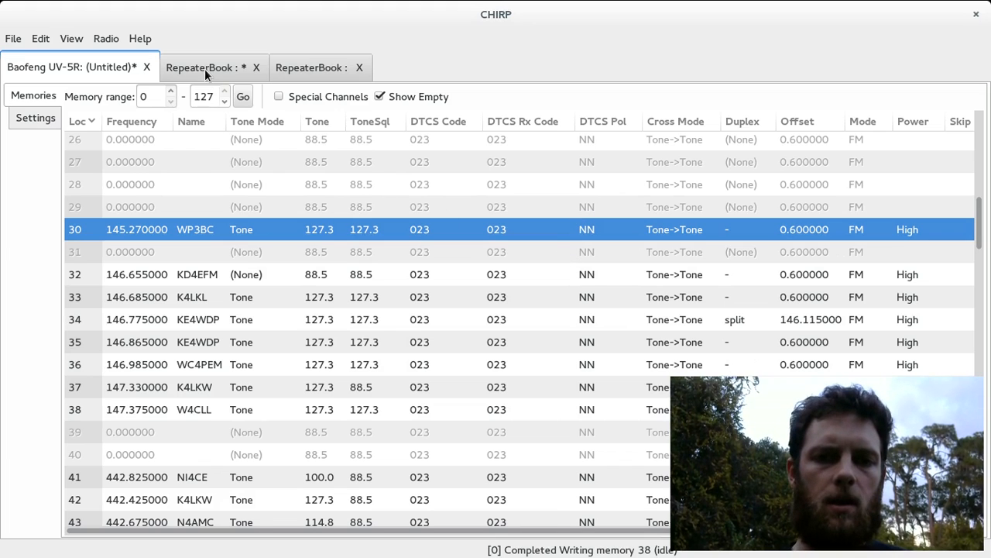
{"action": "left_click", "coordinate": [200, 67]}
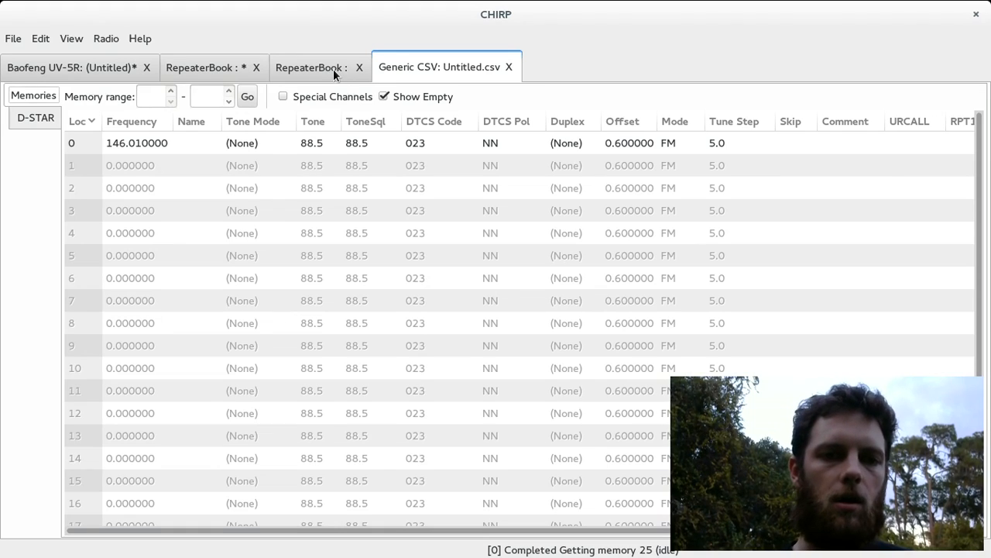
Step: Import the US Calling Frequencies stock config, keeping only 2m Call and 70cm Call
{"action": "left_click", "coordinate": [141, 38]}
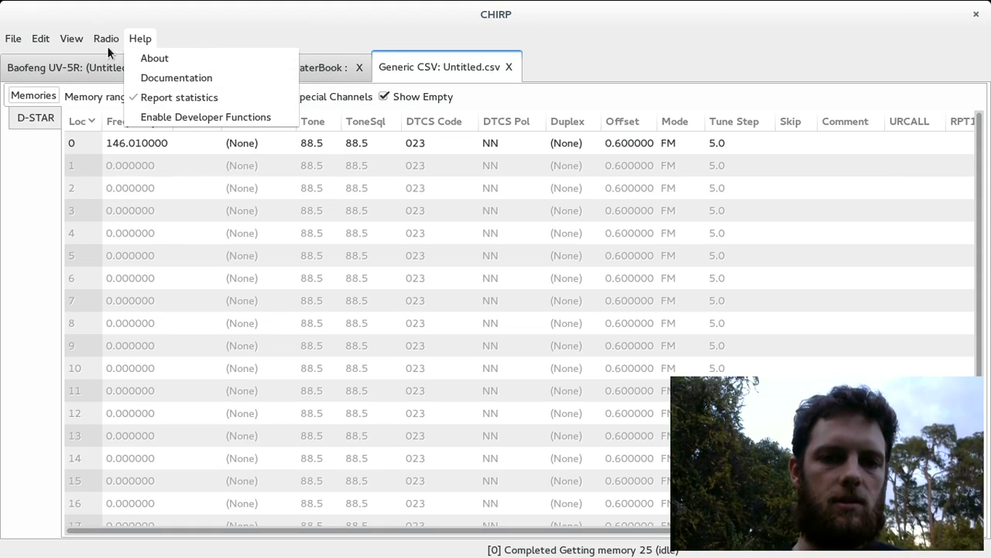
{"action": "left_click", "coordinate": [106, 38]}
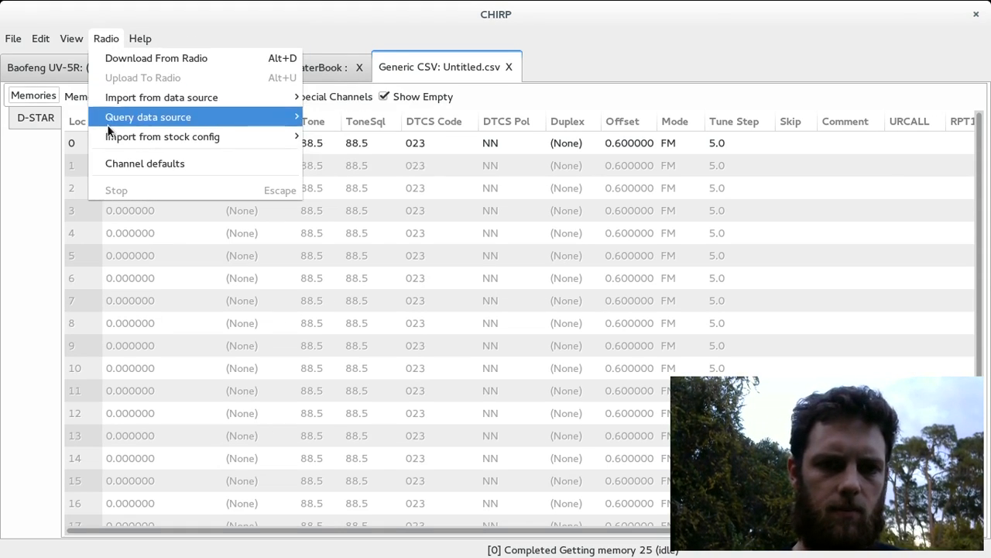
{"action": "mouse_move", "coordinate": [163, 137]}
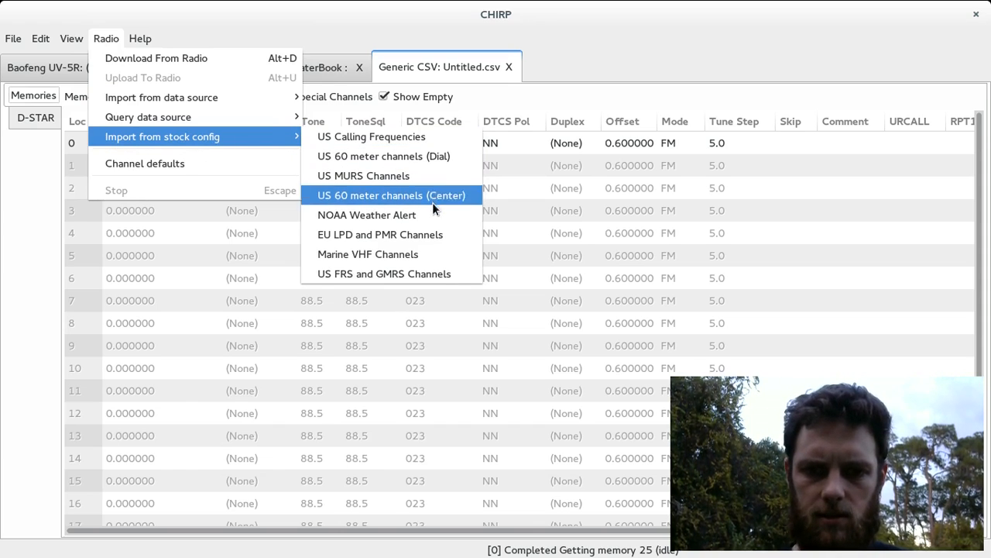
{"action": "mouse_move", "coordinate": [368, 215]}
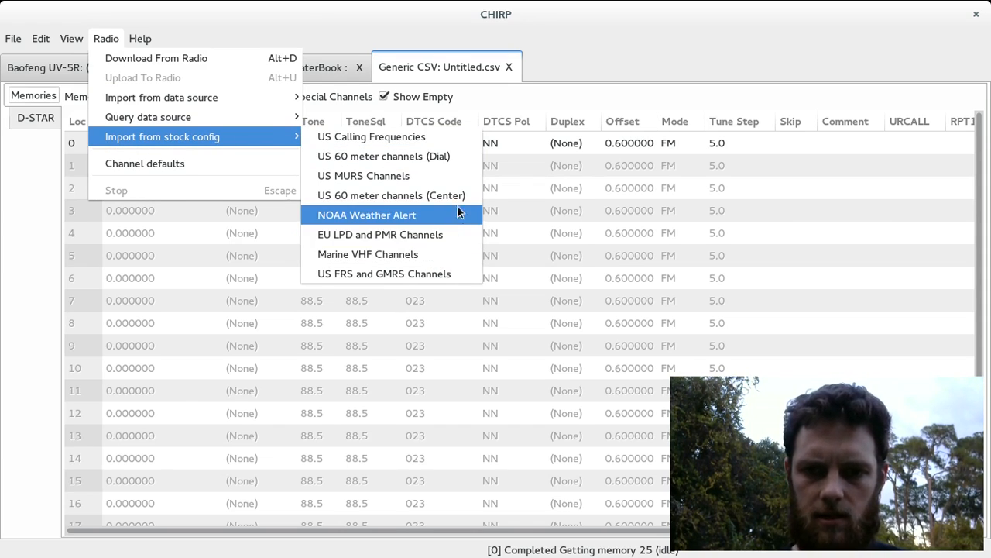
{"action": "mouse_move", "coordinate": [457, 195]}
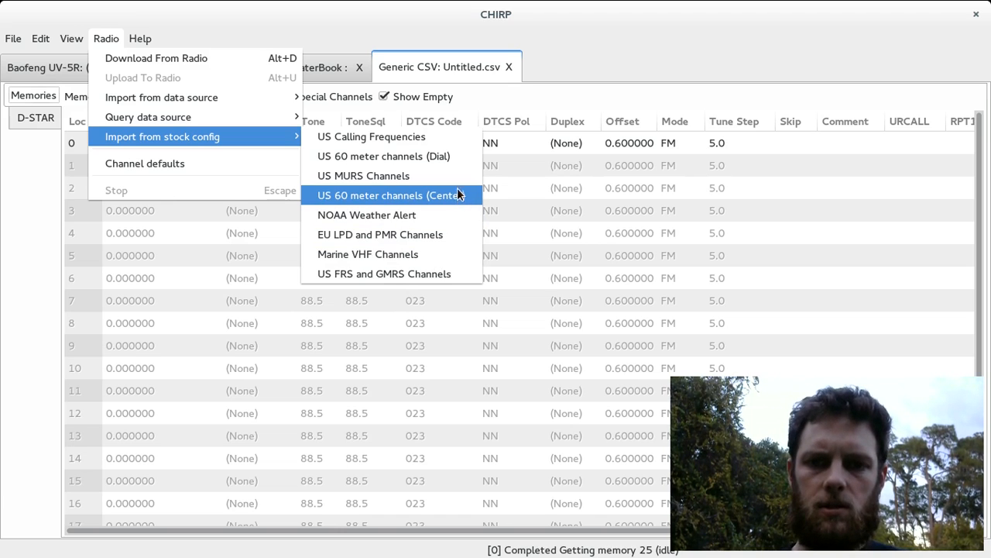
{"action": "mouse_move", "coordinate": [371, 137]}
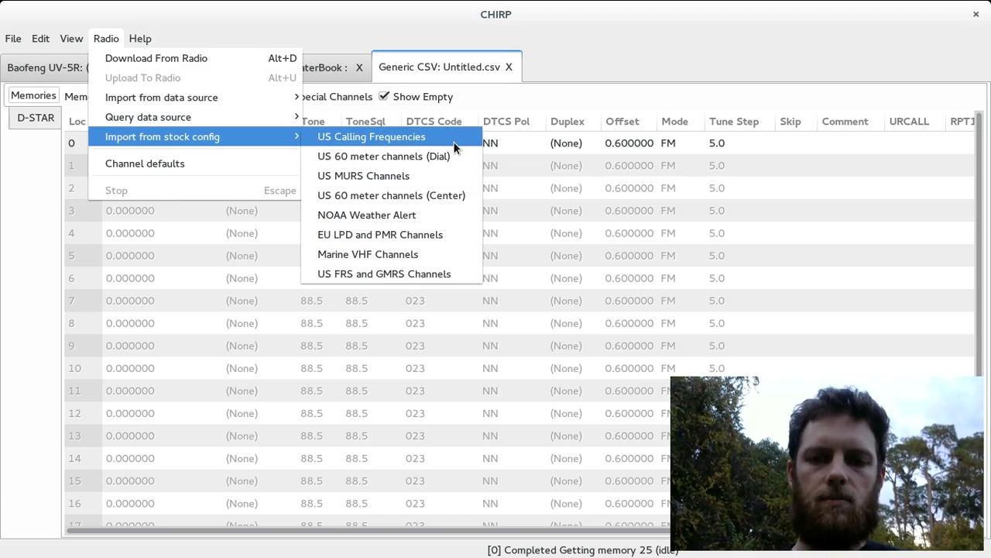
{"action": "left_click", "coordinate": [371, 136]}
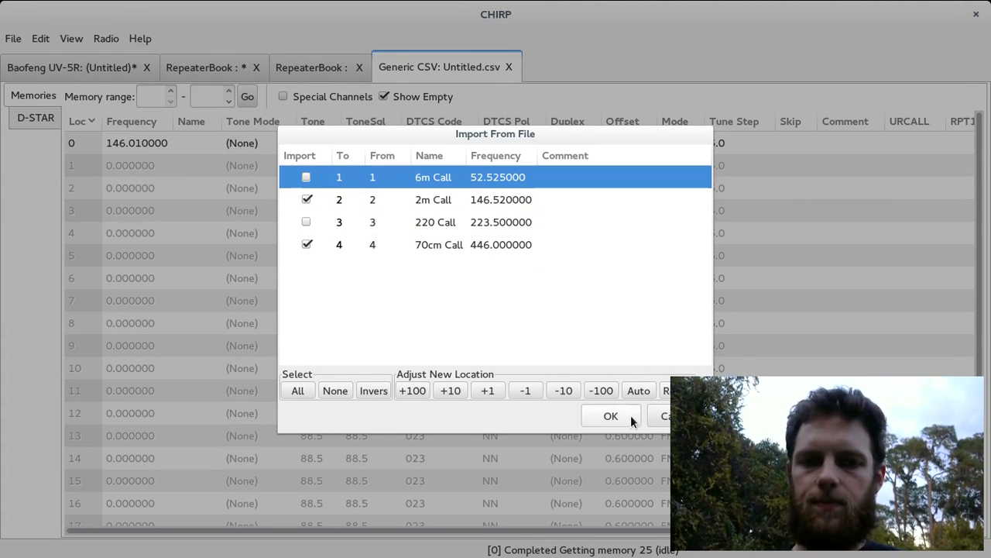
Step: Import the 2m and 70cm Call rows and paste them into UV-5R channels 0 and 1
{"action": "left_click", "coordinate": [611, 416]}
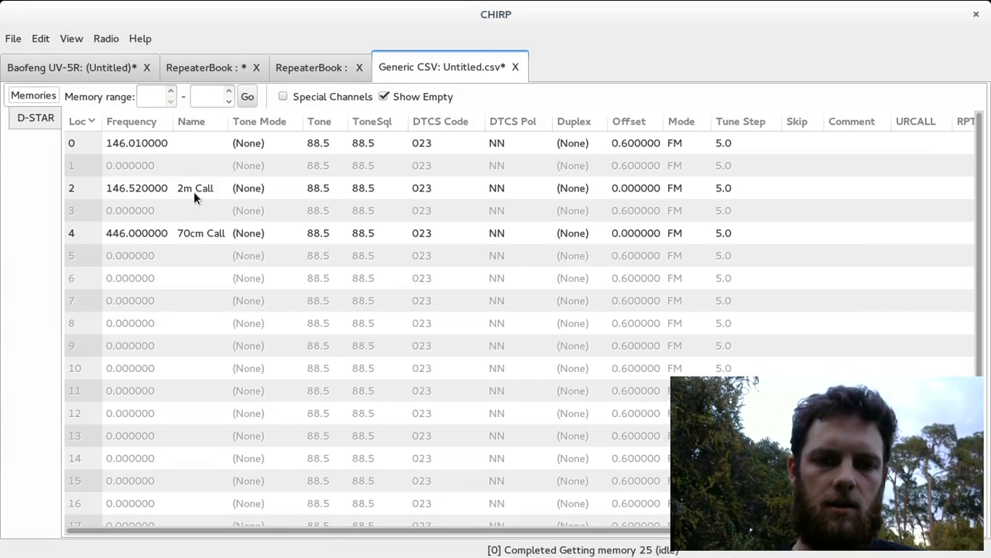
{"action": "left_click", "coordinate": [194, 187]}
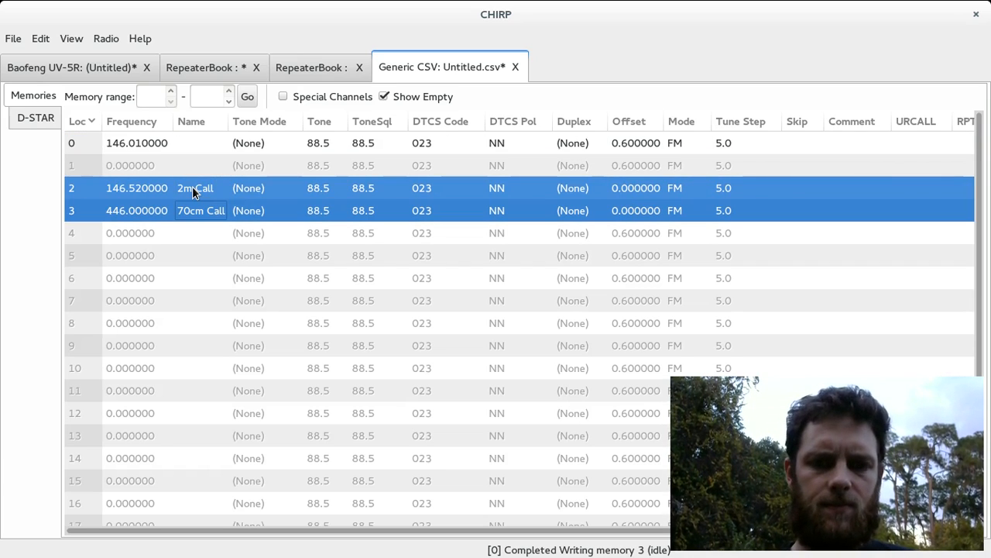
{"action": "left_click", "coordinate": [73, 67]}
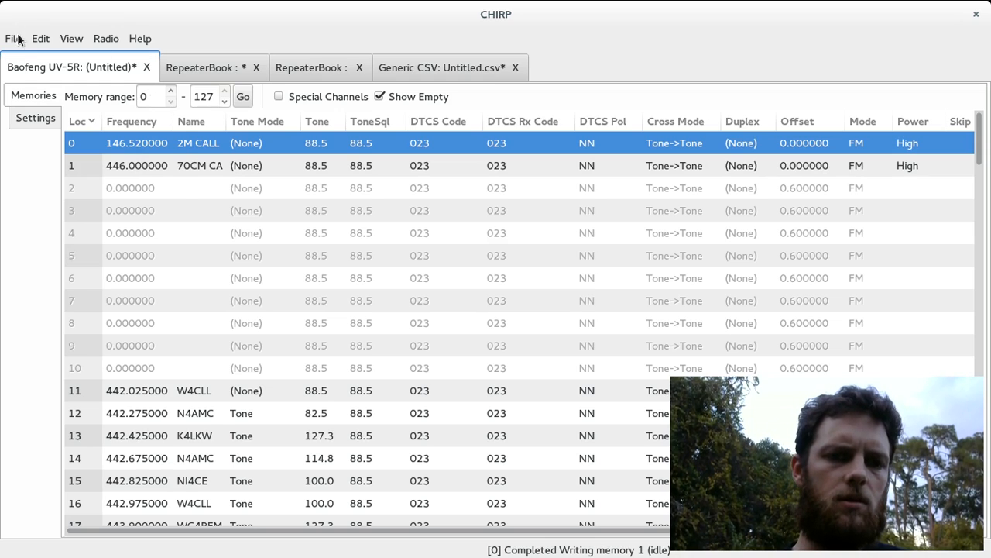
Step: Save the UV-5R image to the home folder as baofeng-new-7cm-2m.img
{"action": "left_click", "coordinate": [12, 38]}
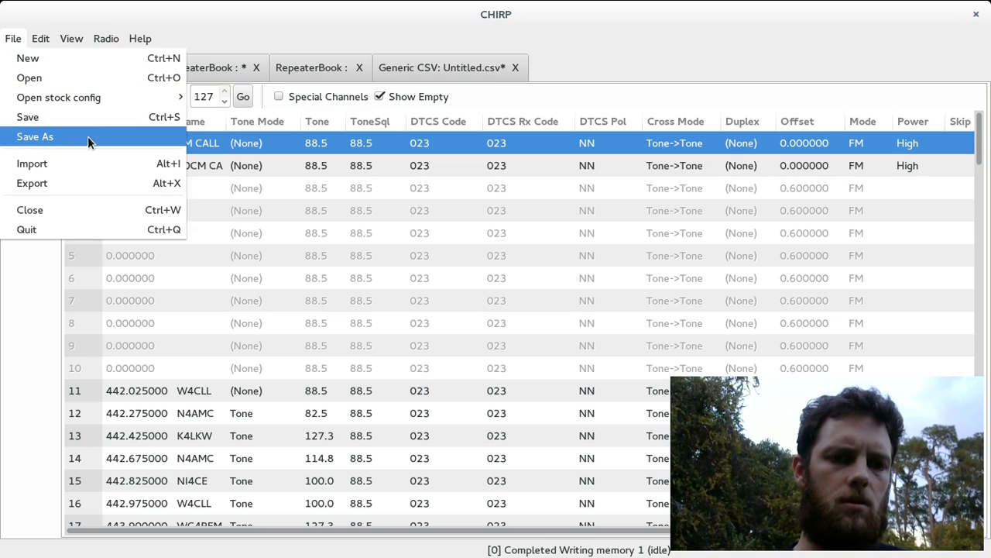
{"action": "left_click", "coordinate": [34, 137]}
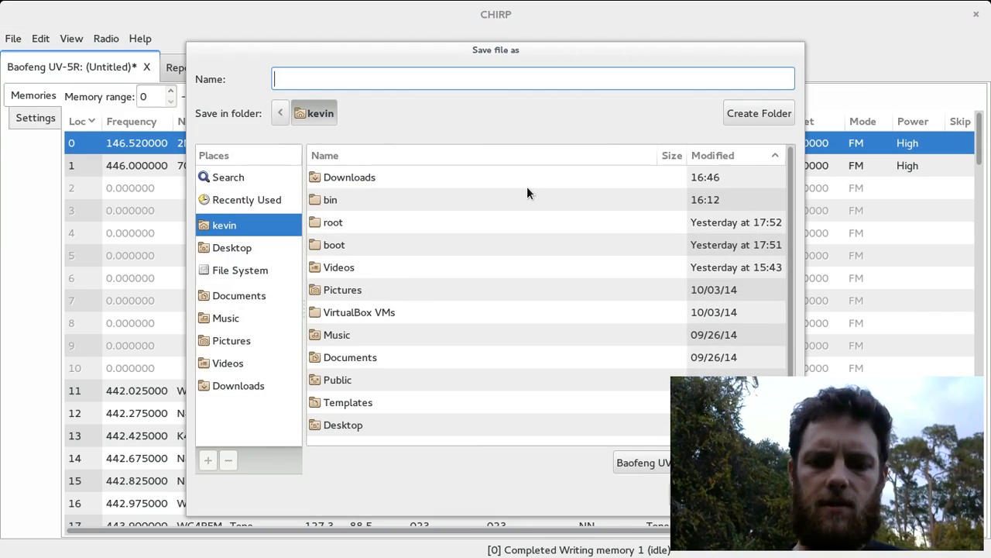
{"action": "type", "text": "baofeng-new"}
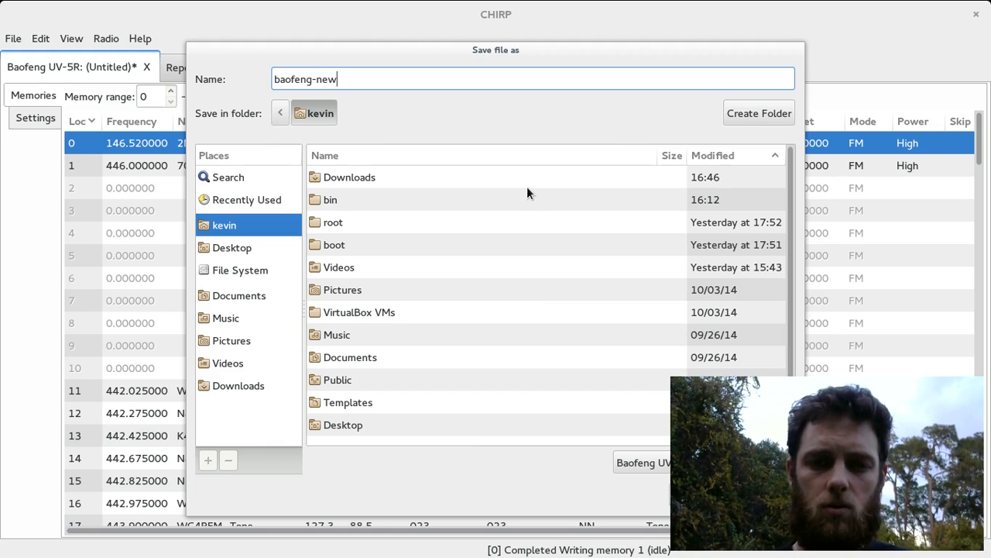
{"action": "type", "text": "-7"}
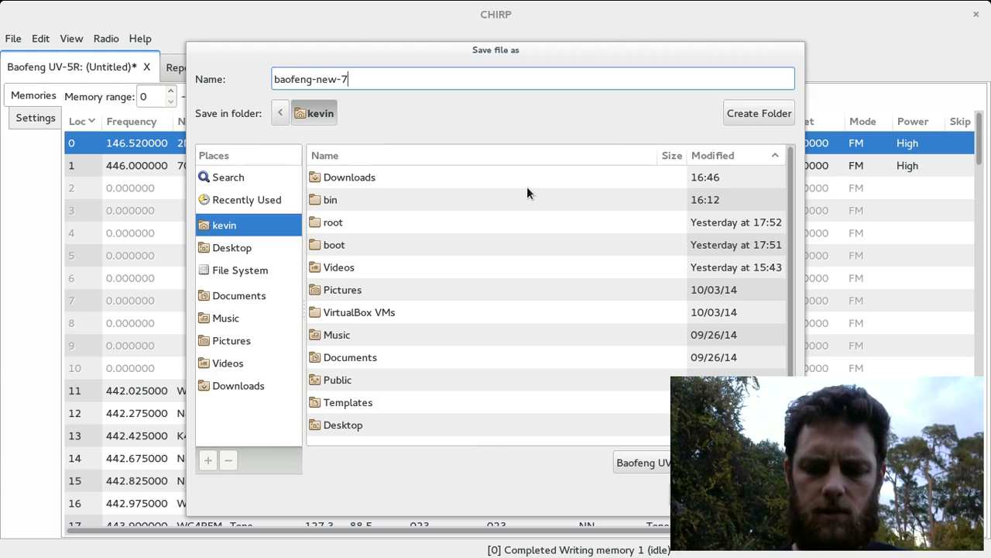
{"action": "type", "text": "cm-2m"}
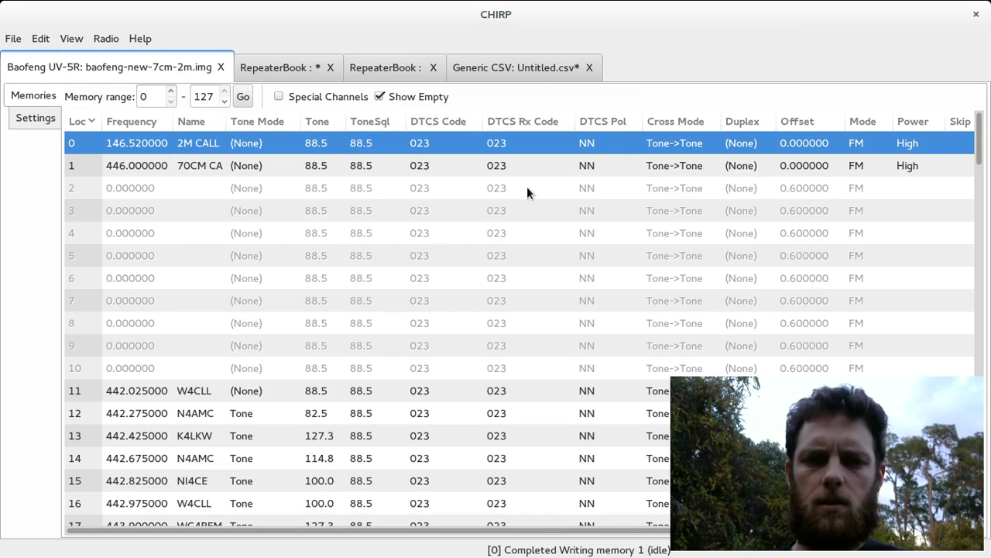
Step: Upload the UV-5R image over /dev/ttyUSB0, accepting the instructions and experimental-driver warning
{"action": "left_click", "coordinate": [106, 37]}
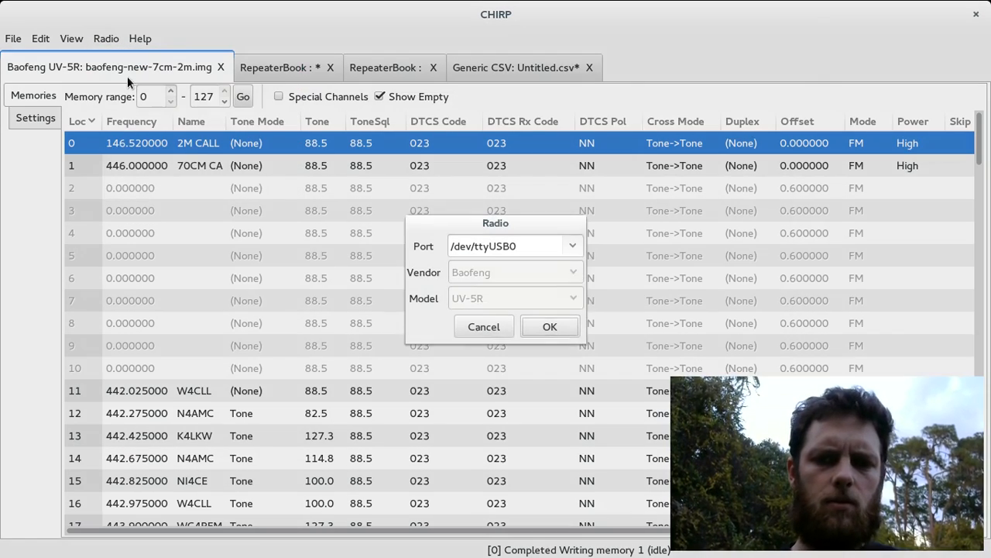
{"action": "left_click", "coordinate": [515, 246]}
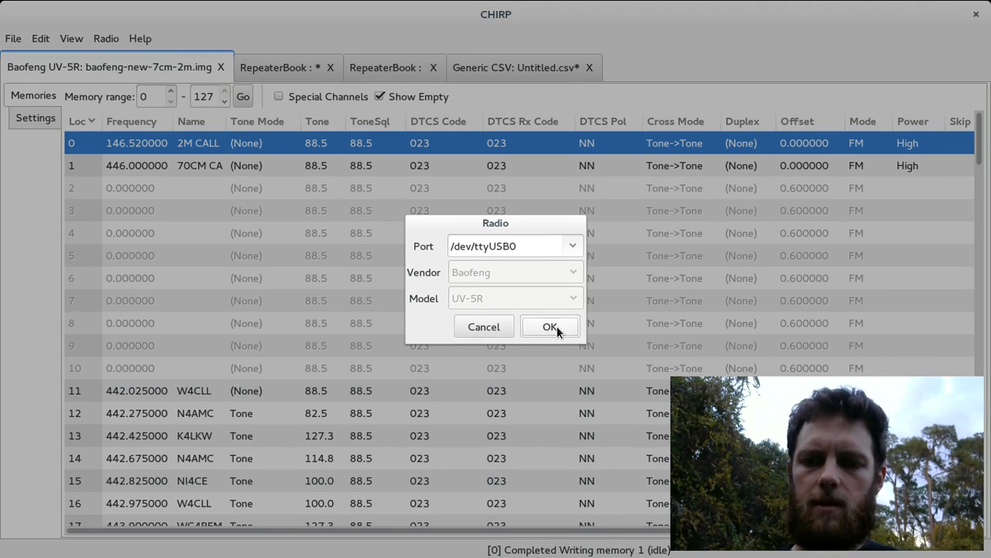
{"action": "left_click", "coordinate": [550, 326]}
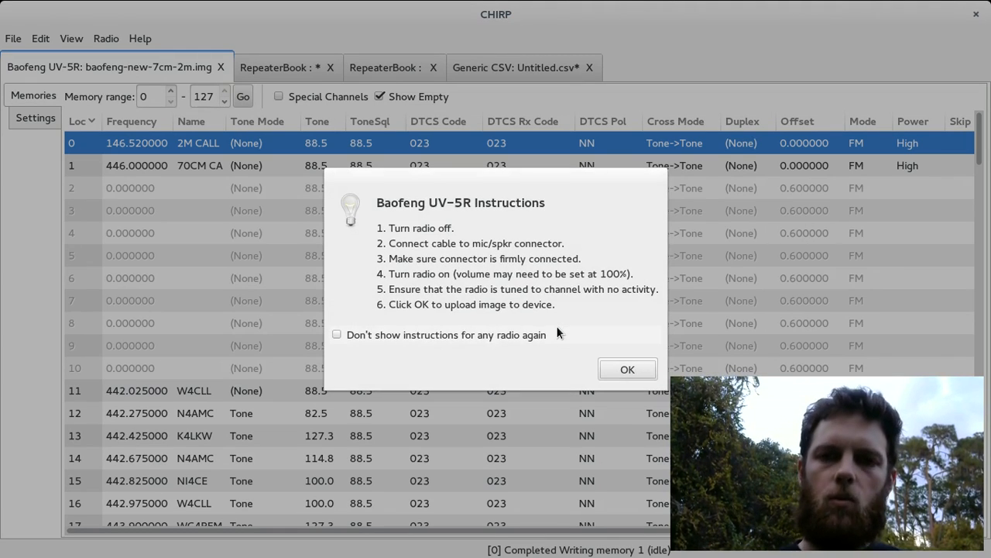
{"action": "left_click", "coordinate": [627, 368]}
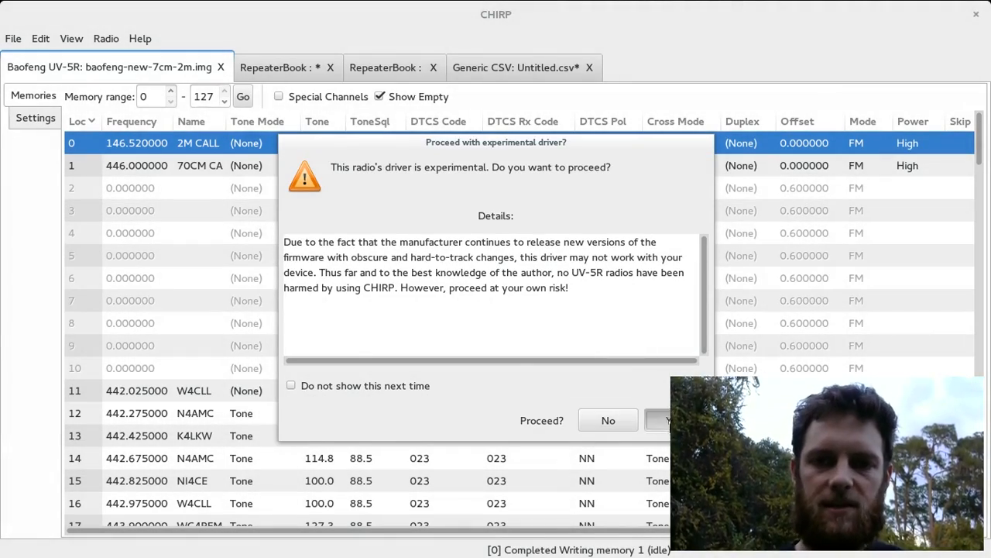
{"action": "left_click", "coordinate": [661, 420]}
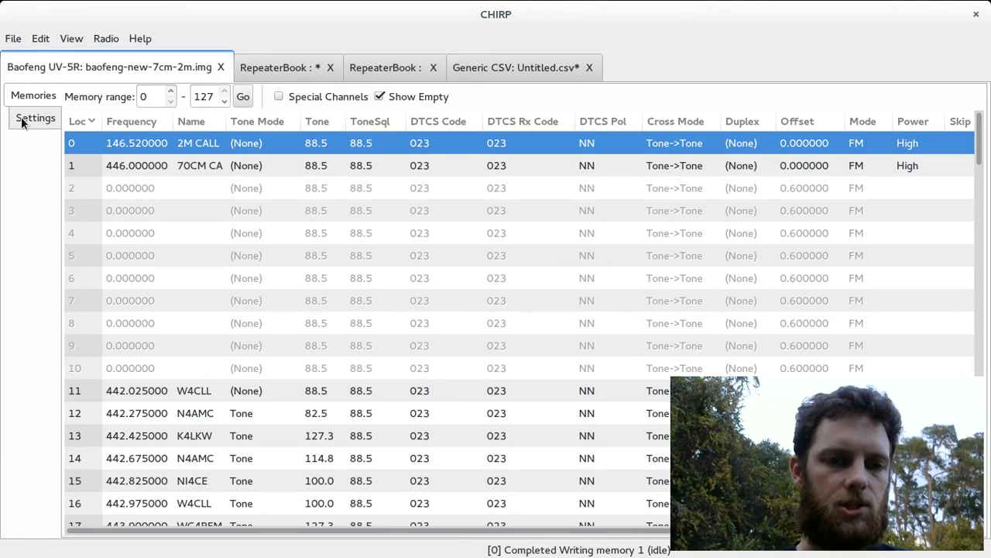
Step: Keep Display Mode (A) on Name, glance at Memories, then return to Settings
{"action": "left_click", "coordinate": [35, 118]}
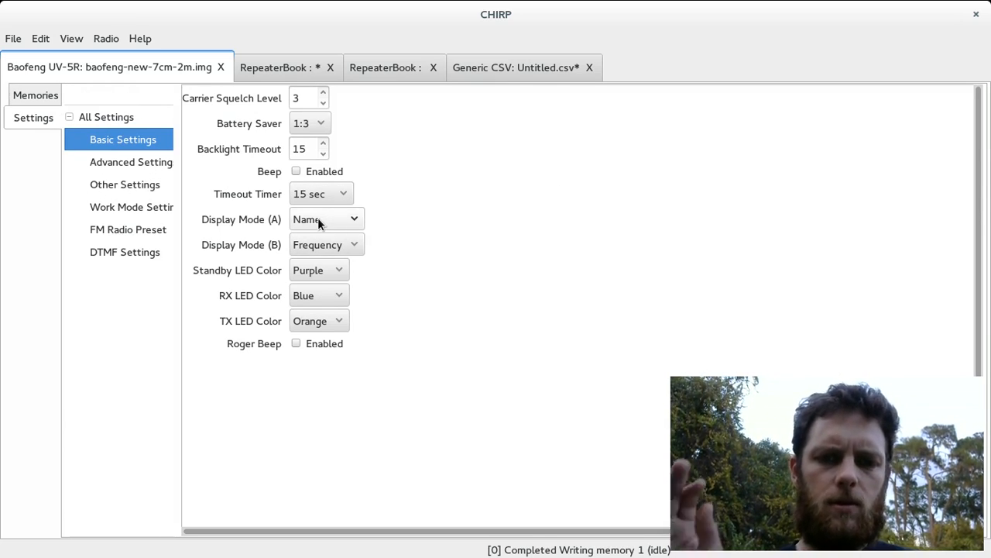
{"action": "left_click", "coordinate": [326, 220]}
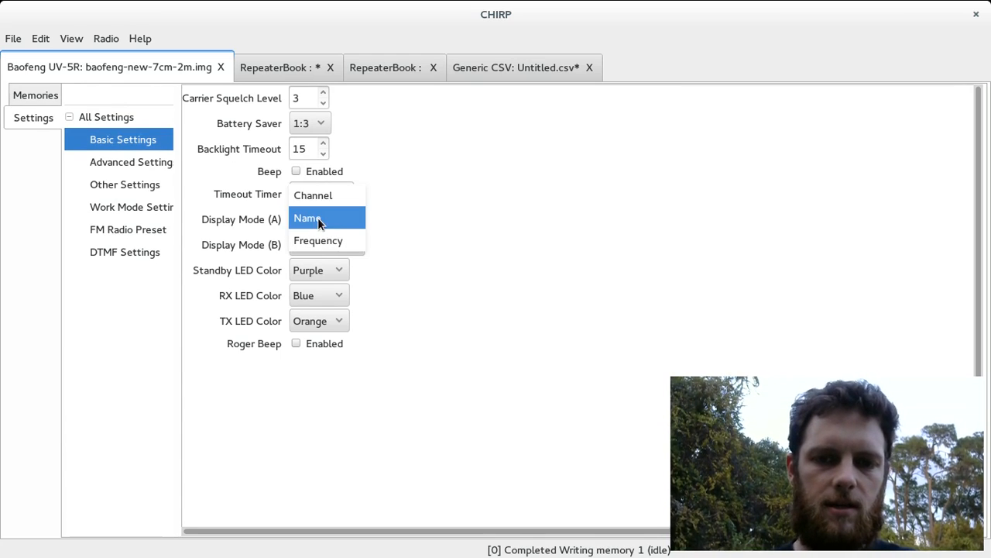
{"action": "left_click", "coordinate": [308, 218]}
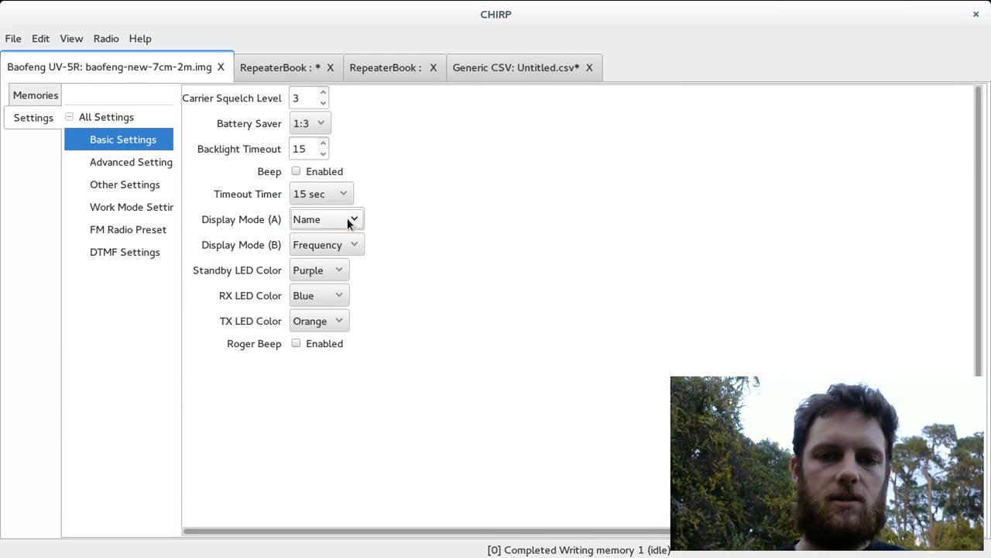
{"action": "left_click", "coordinate": [35, 94]}
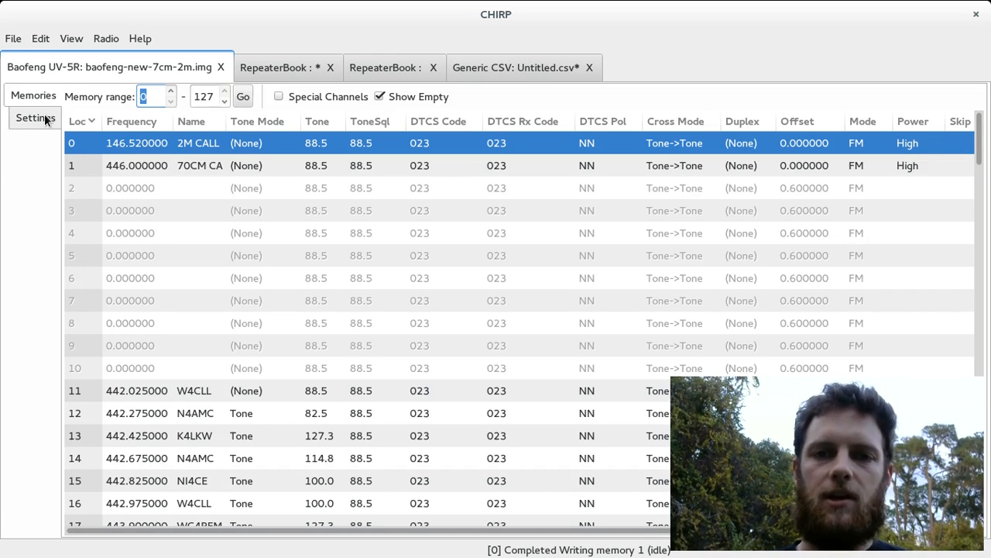
{"action": "left_click", "coordinate": [34, 117]}
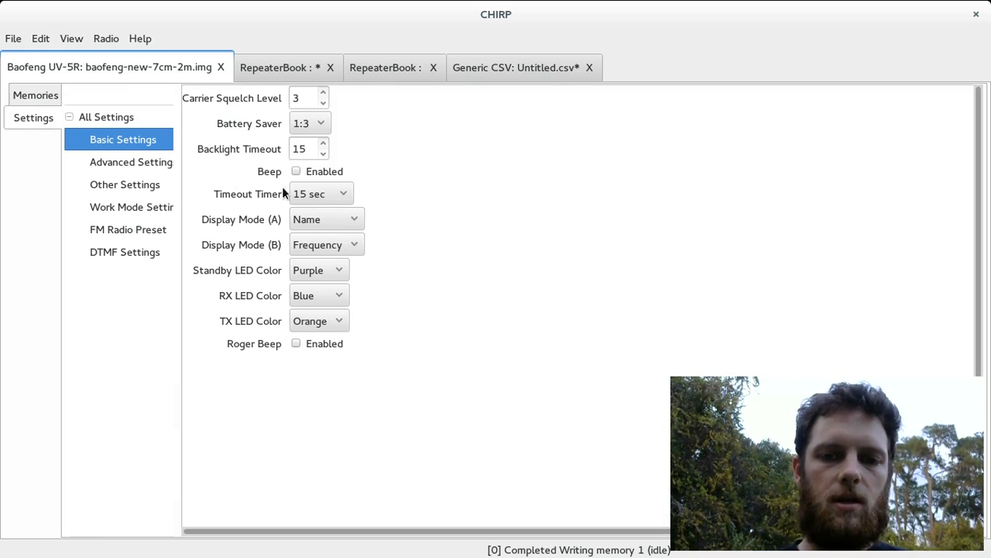
{"action": "mouse_move", "coordinate": [395, 246]}
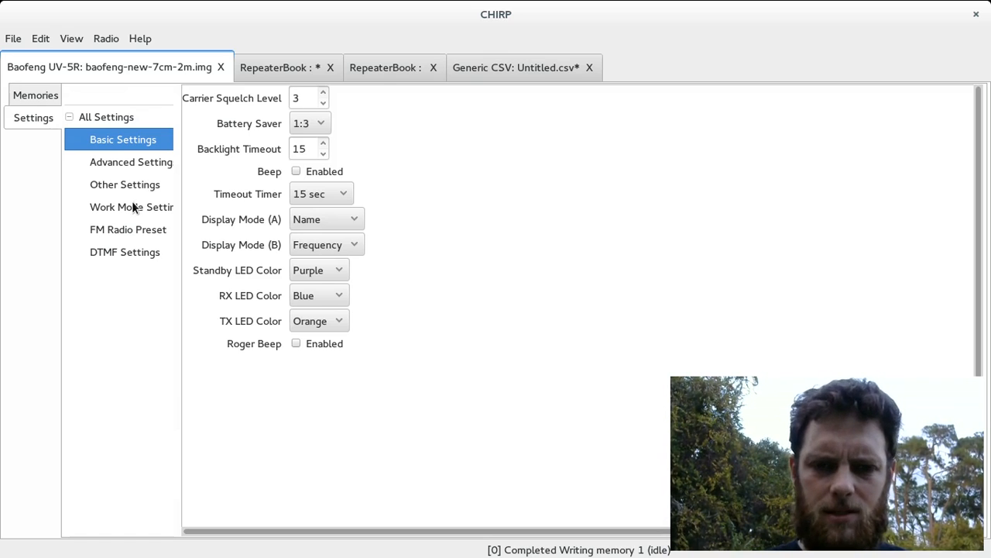
Step: Open Advanced Settings and keep Scan Resume set to TO
{"action": "left_click", "coordinate": [131, 162]}
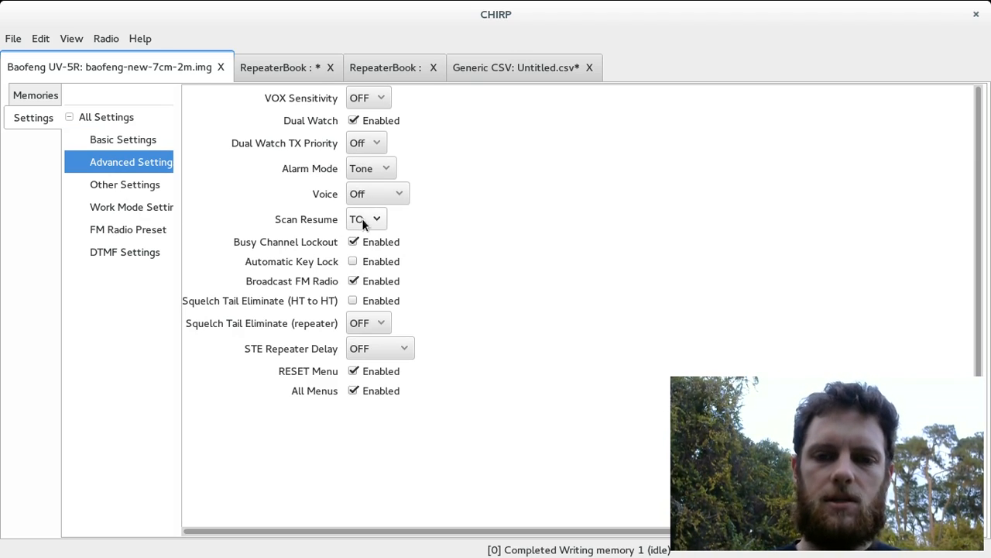
{"action": "left_click", "coordinate": [366, 219]}
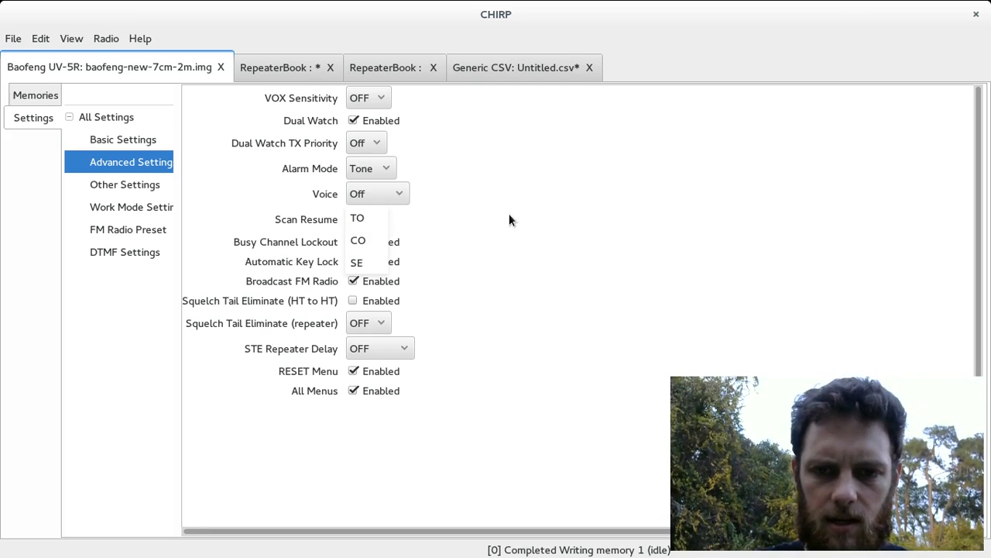
{"action": "left_click", "coordinate": [357, 218]}
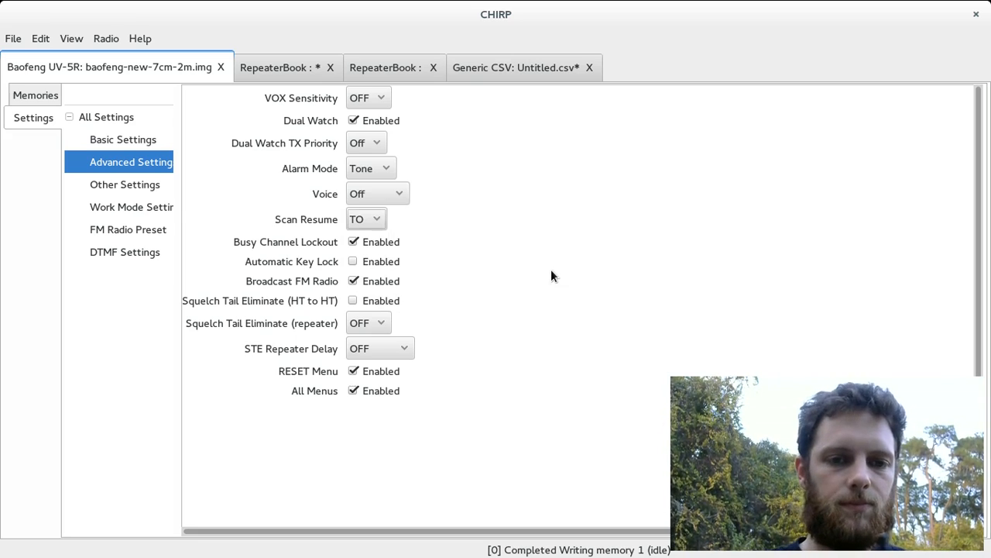
Step: View Other Settings (power-on messages, VHF/UHF limits), then go back to Basic Settings
{"action": "left_click", "coordinate": [124, 185]}
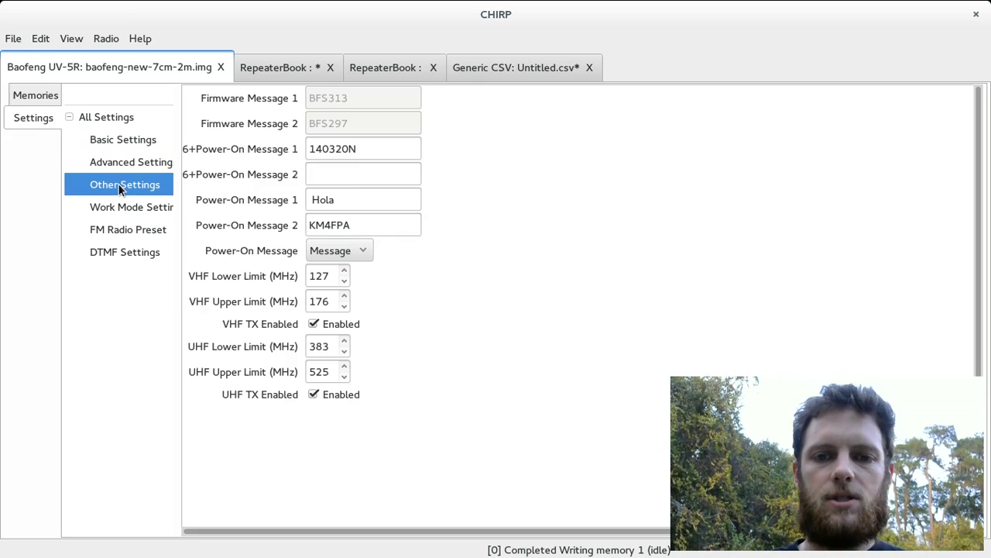
{"action": "mouse_move", "coordinate": [364, 272]}
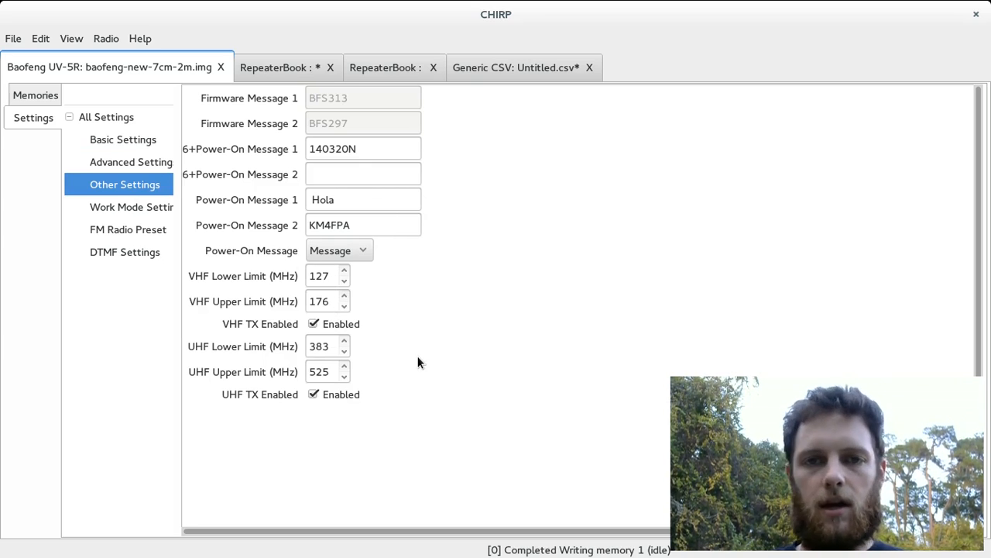
{"action": "mouse_move", "coordinate": [216, 226]}
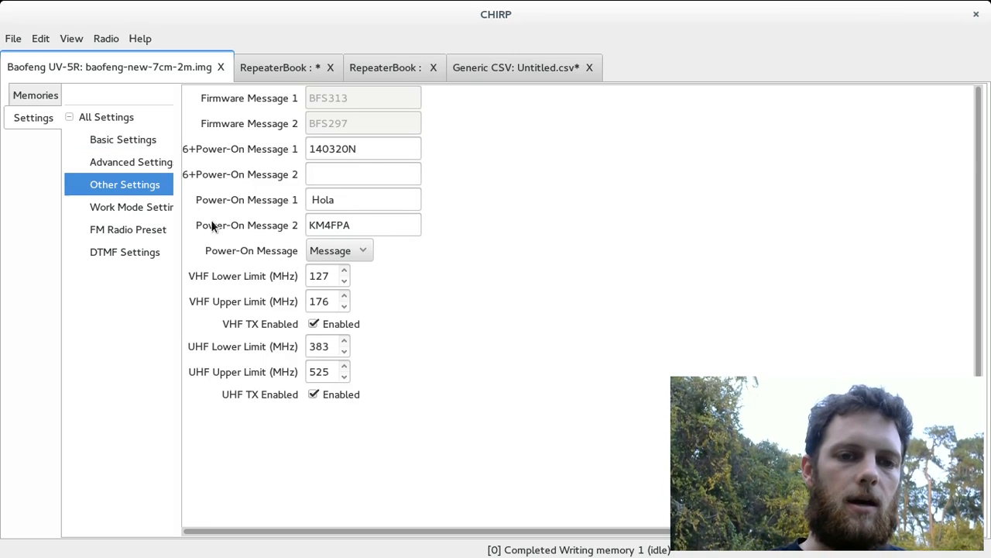
{"action": "left_click", "coordinate": [123, 140]}
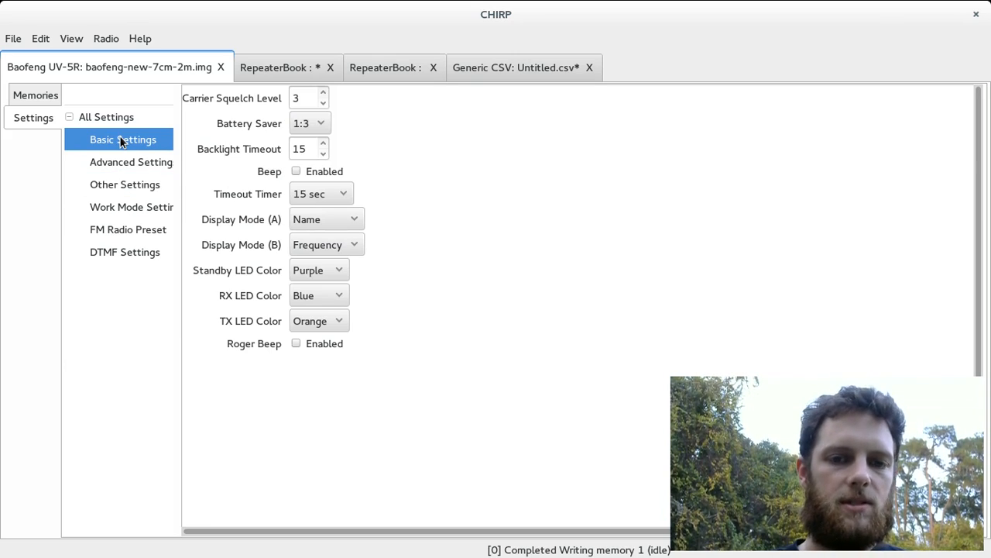
{"action": "mouse_move", "coordinate": [48, 122]}
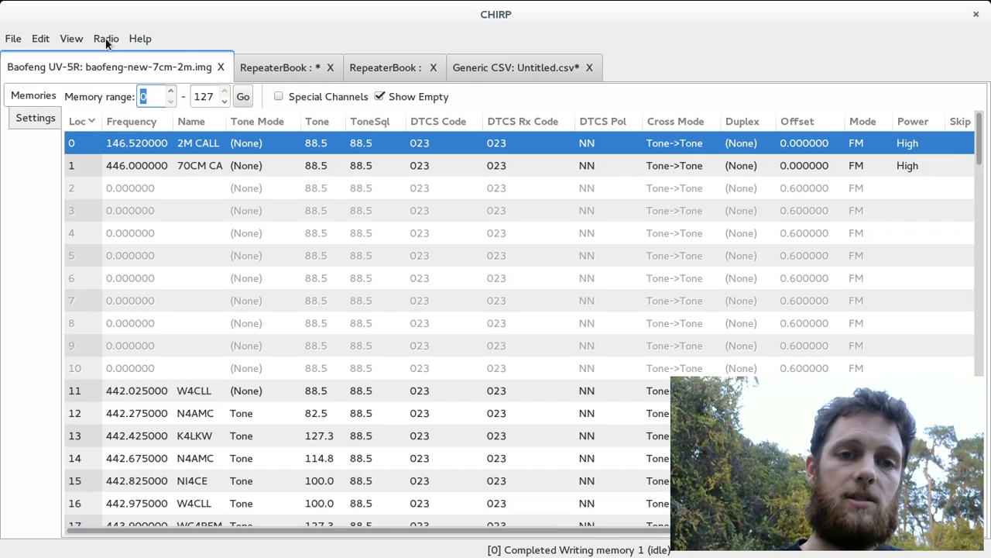
{"action": "left_click", "coordinate": [107, 38]}
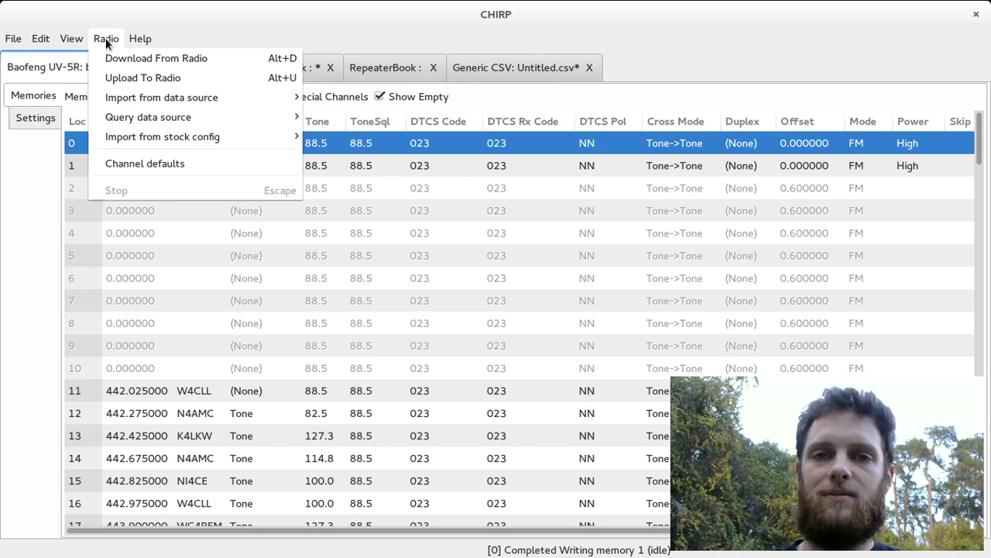
{"action": "left_click", "coordinate": [140, 38]}
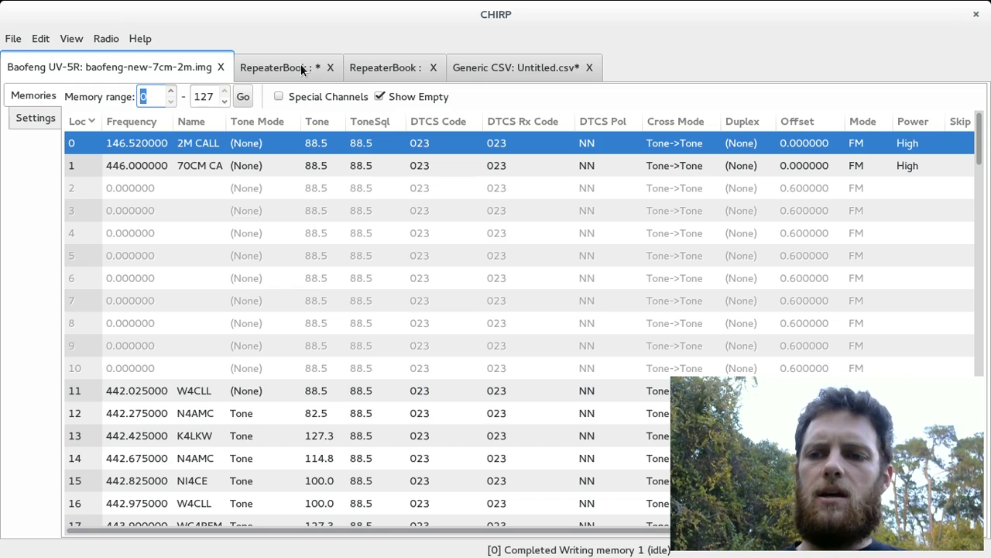
{"action": "mouse_move", "coordinate": [532, 37]}
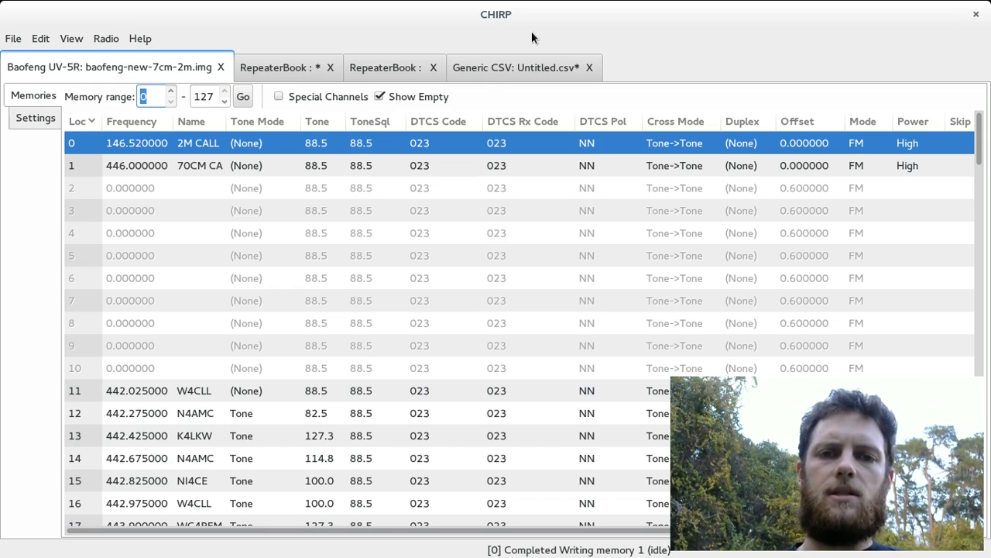
{"action": "mouse_move", "coordinate": [196, 58]}
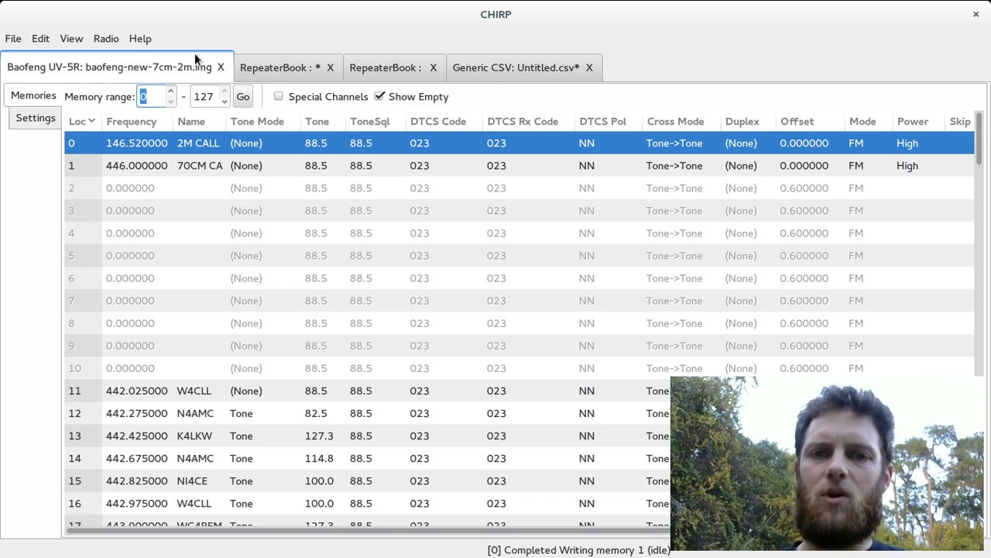